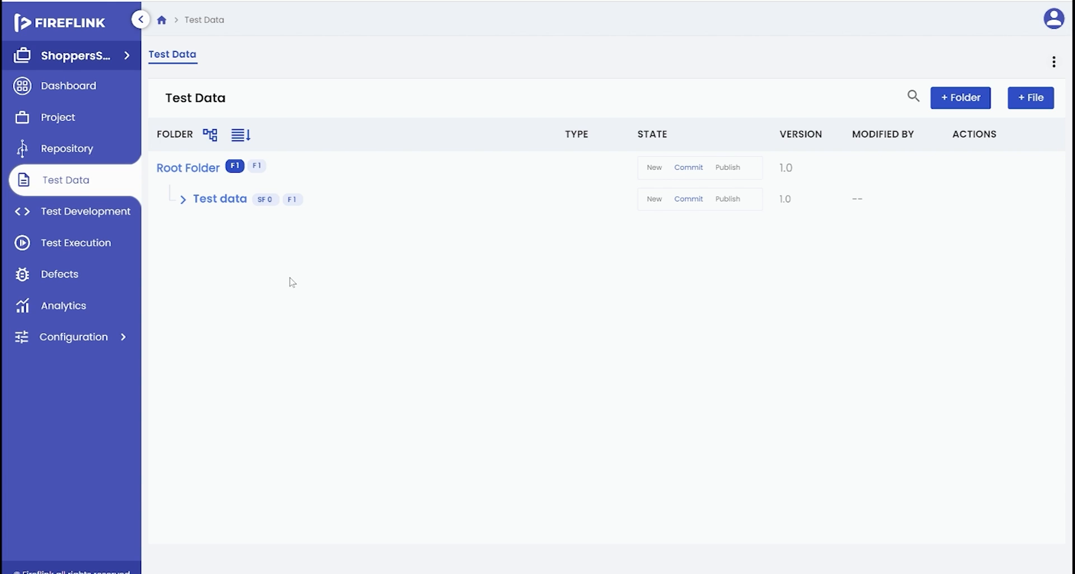
mouse_move(816, 554)
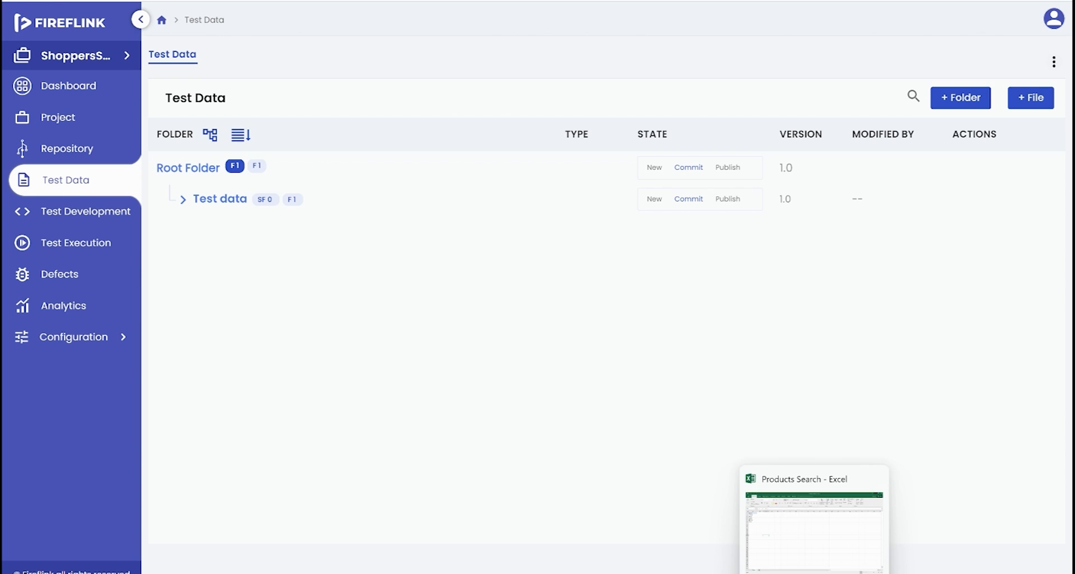
Create a test data folder named Products placed inside the Root Folder.
click(813, 517)
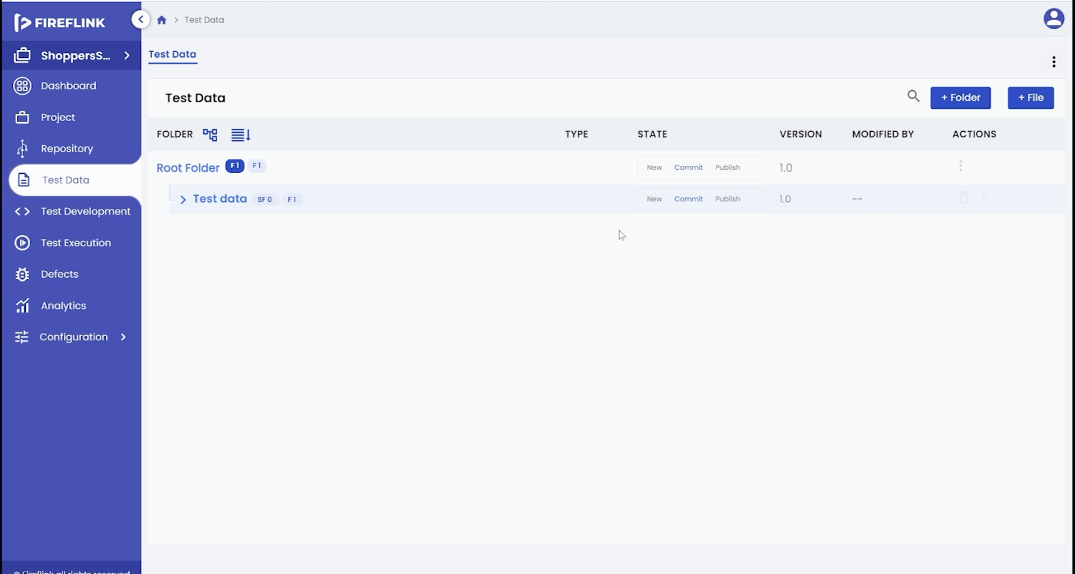
mouse_move(847, 114)
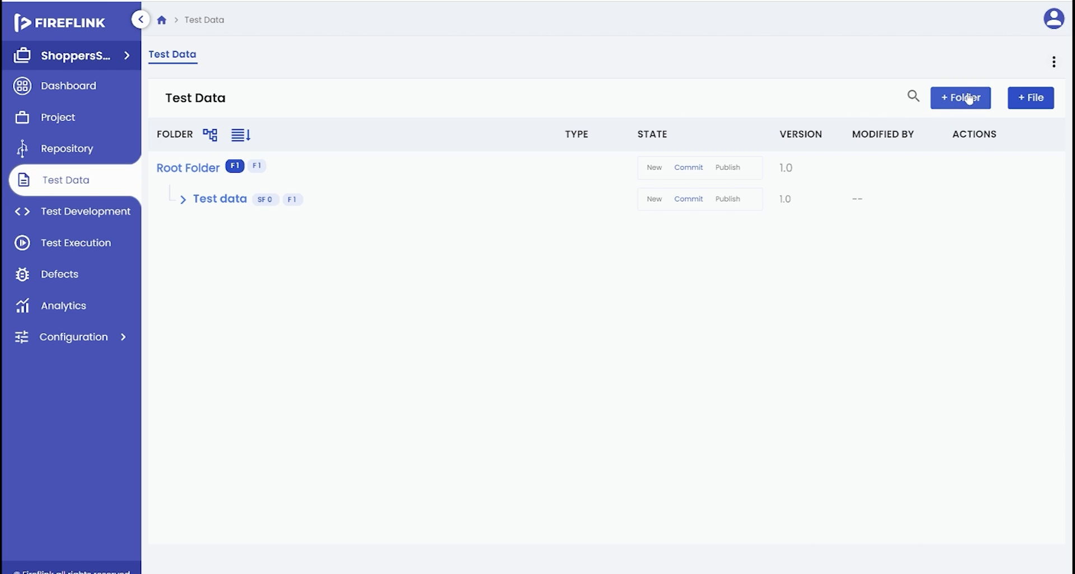
click(960, 98)
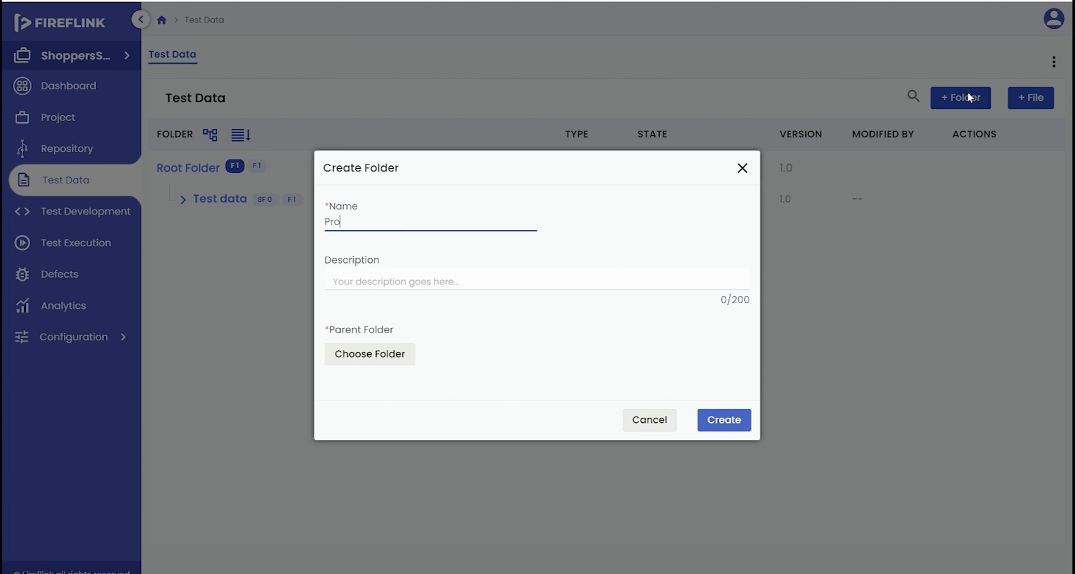
text(ducts)
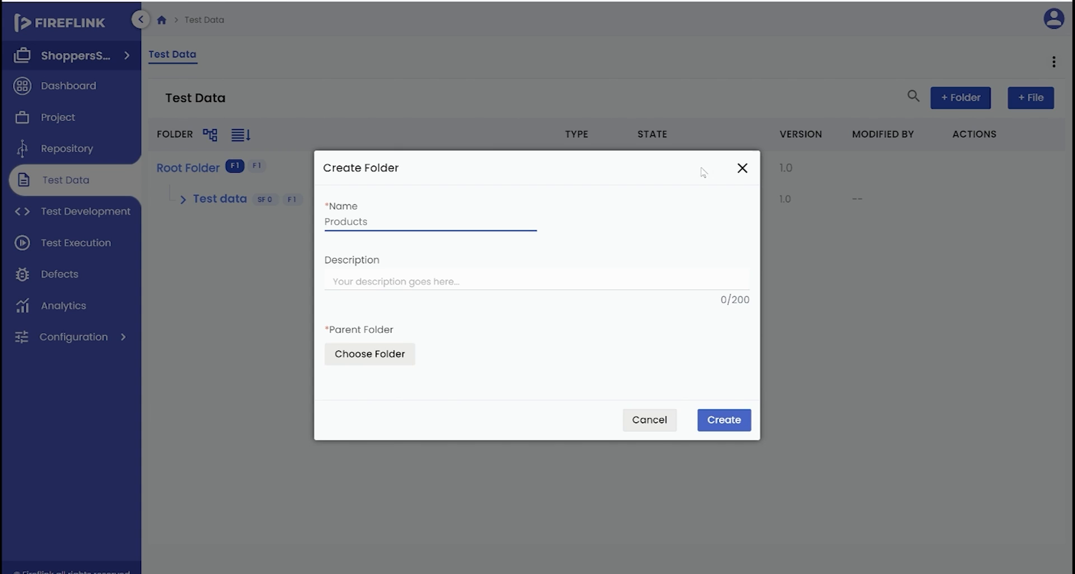
click(369, 353)
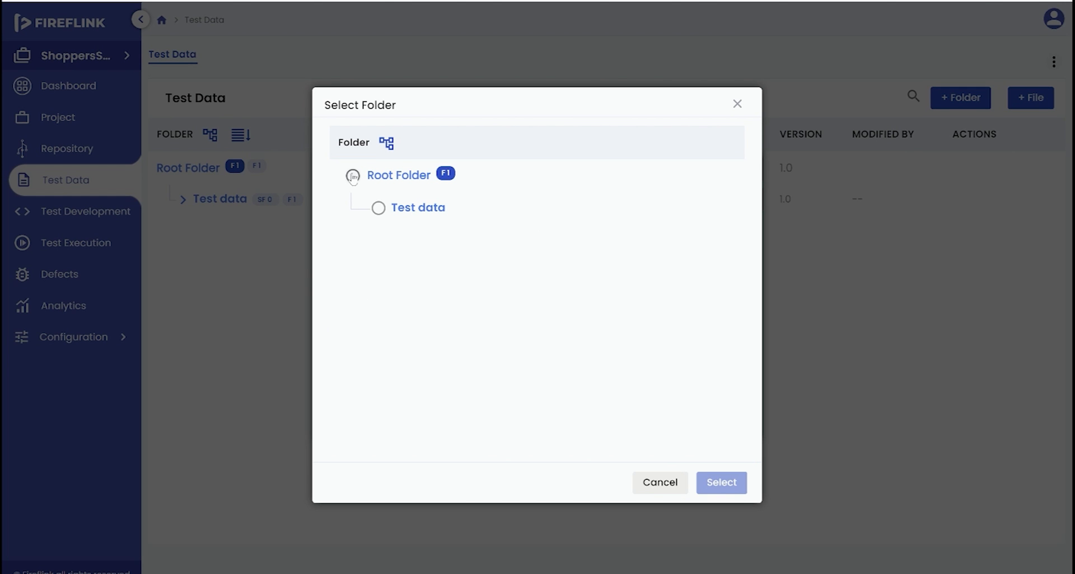
click(720, 481)
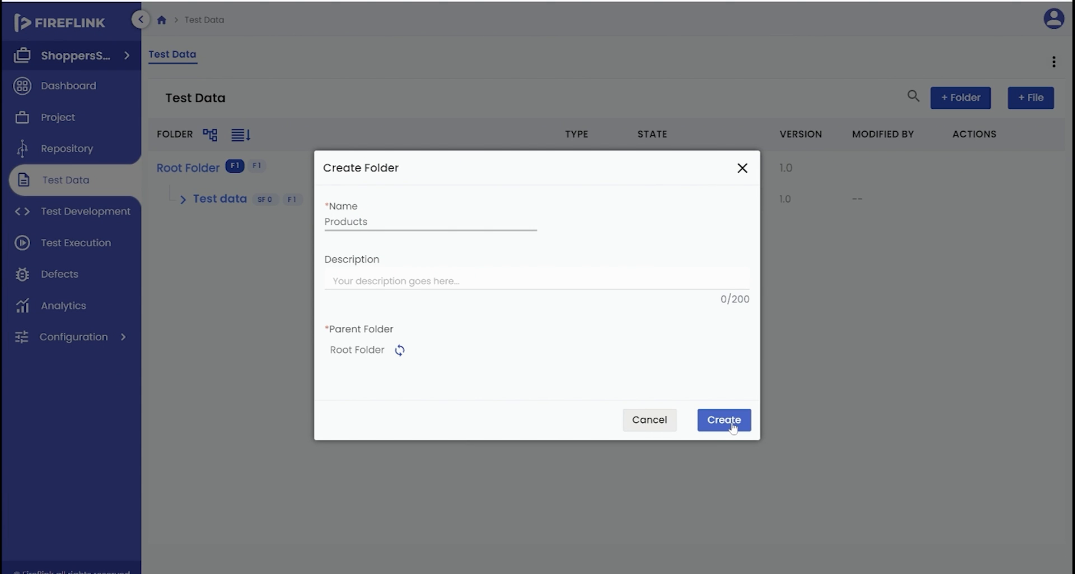
click(724, 419)
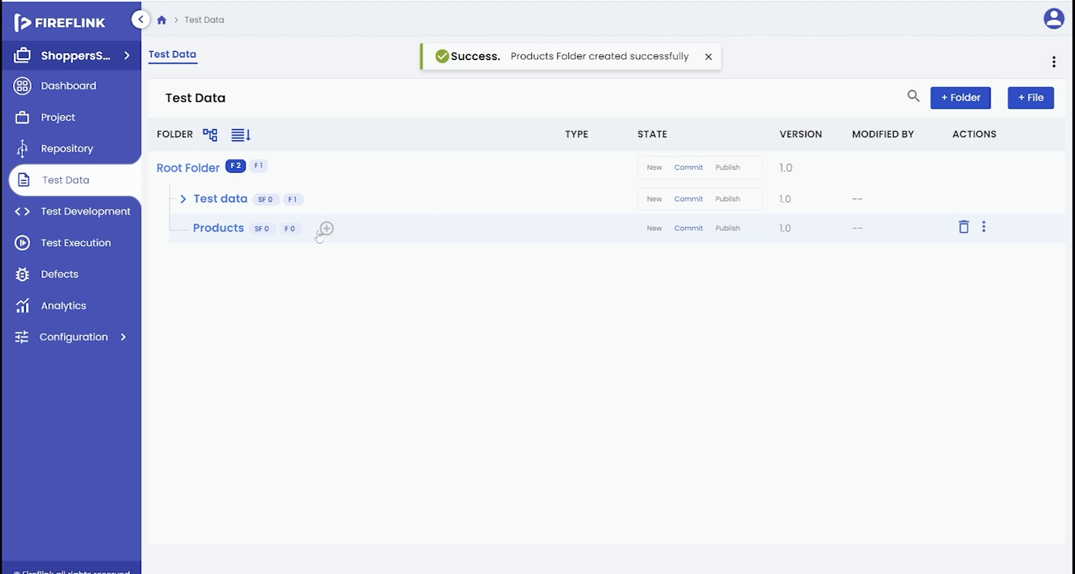
Upload Products Search.xlsx into the Products folder and expand the tree to show it.
click(326, 228)
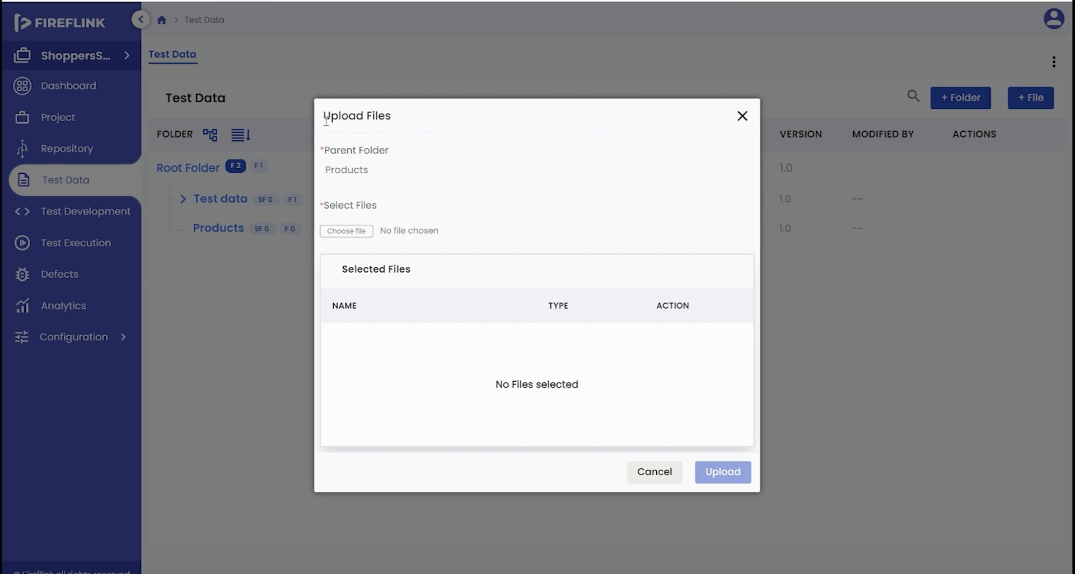
mouse_move(391, 128)
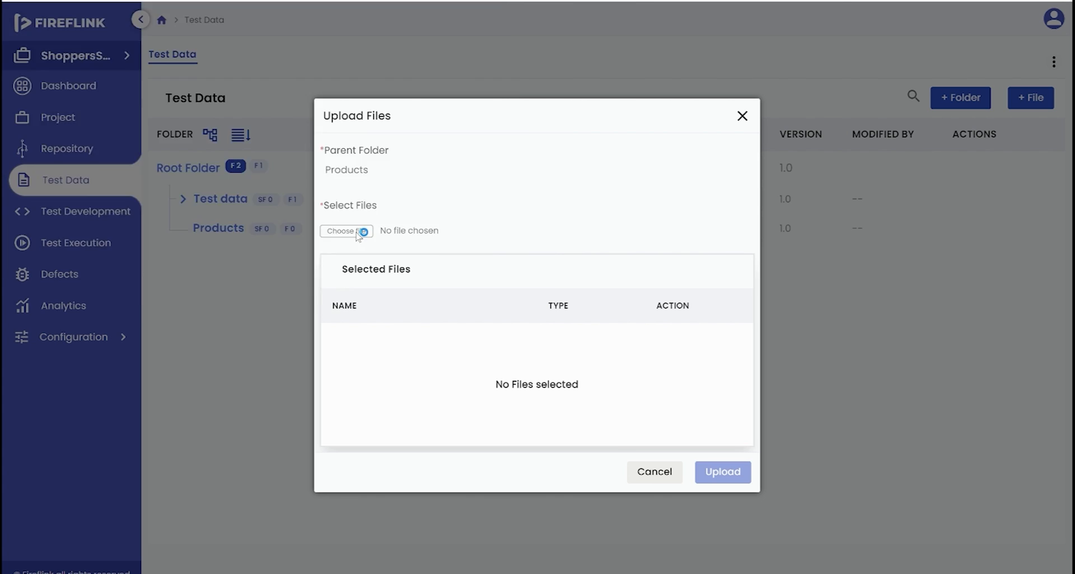
click(346, 230)
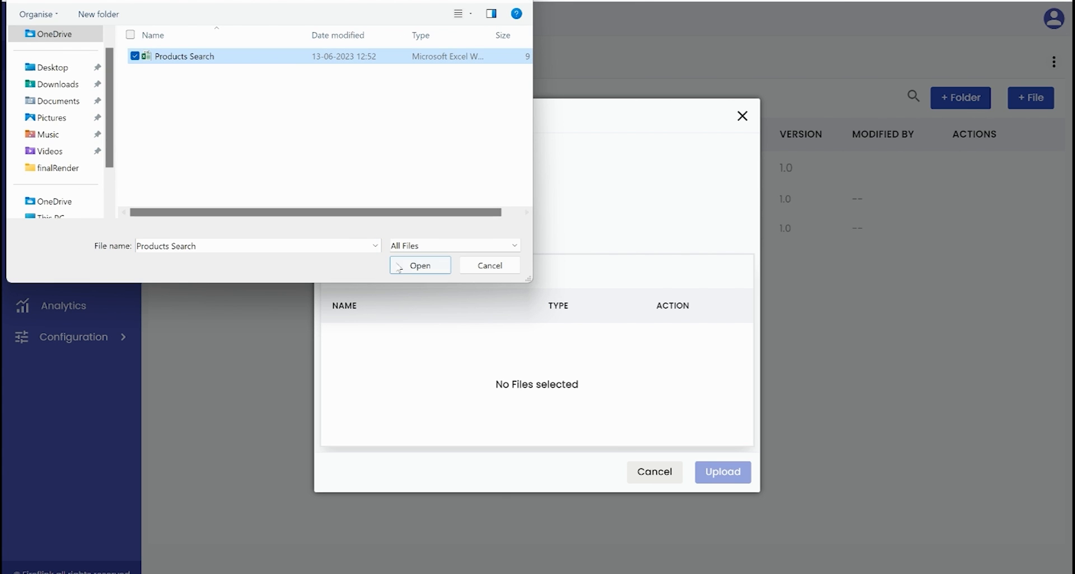
click(419, 264)
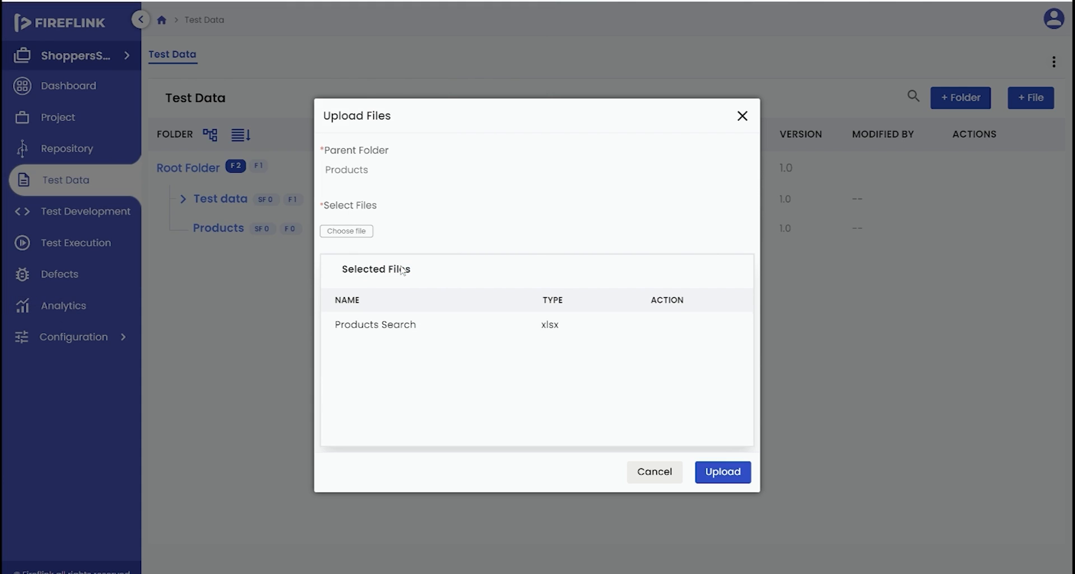
mouse_move(504, 334)
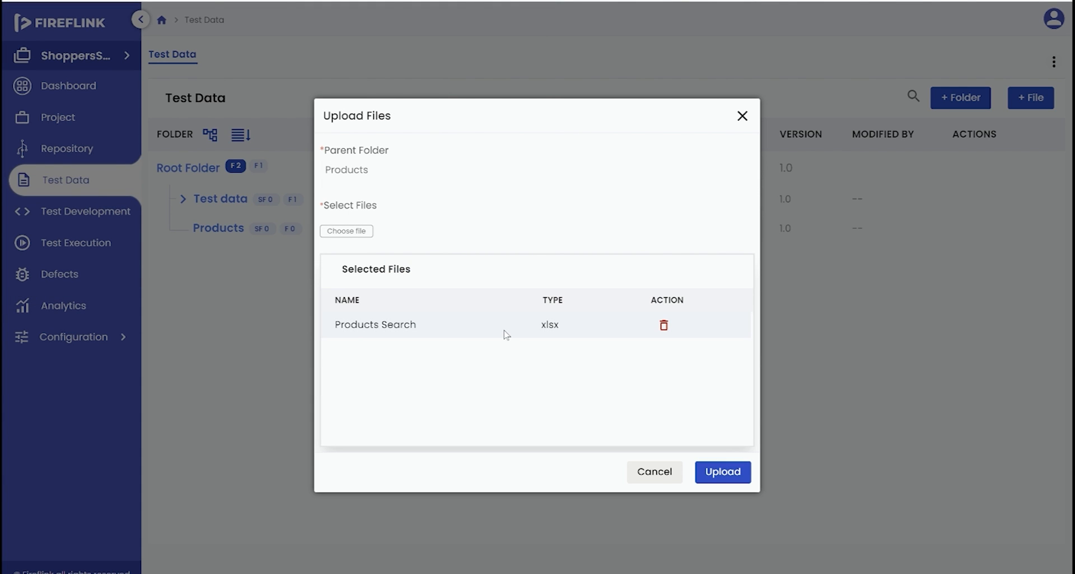
mouse_move(555, 336)
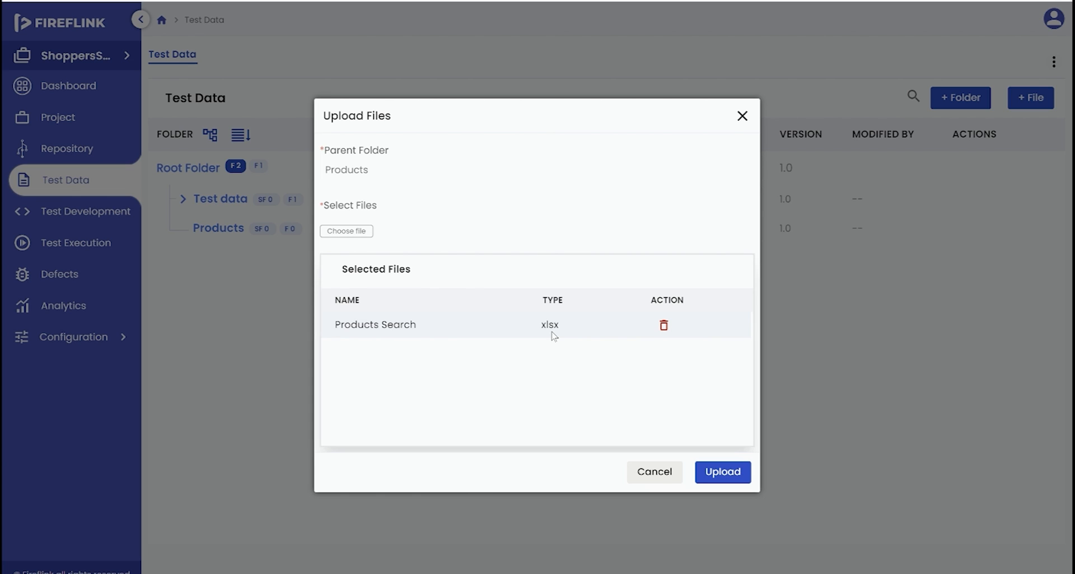
mouse_move(723, 472)
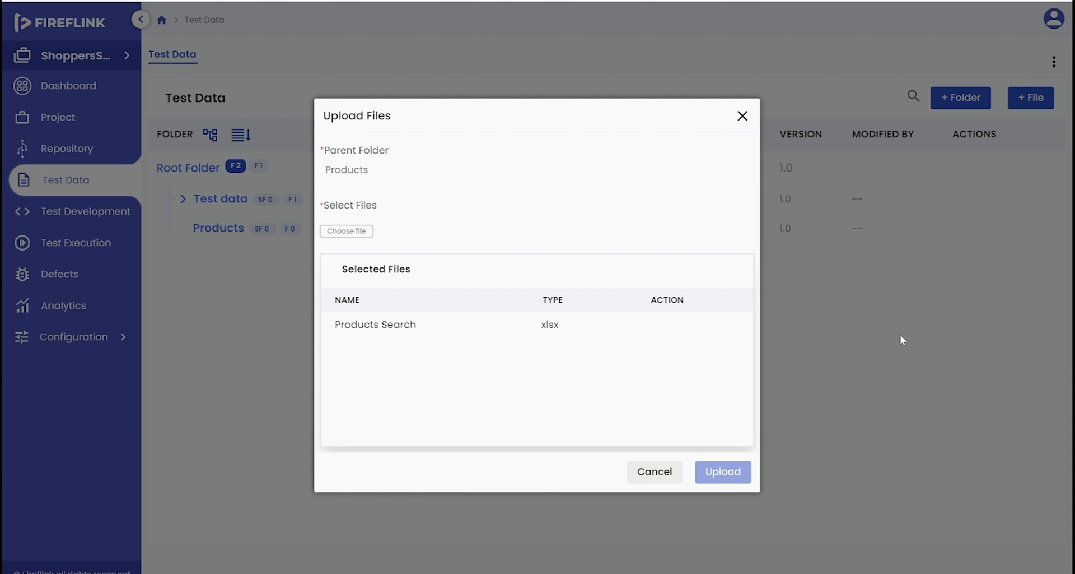
click(723, 472)
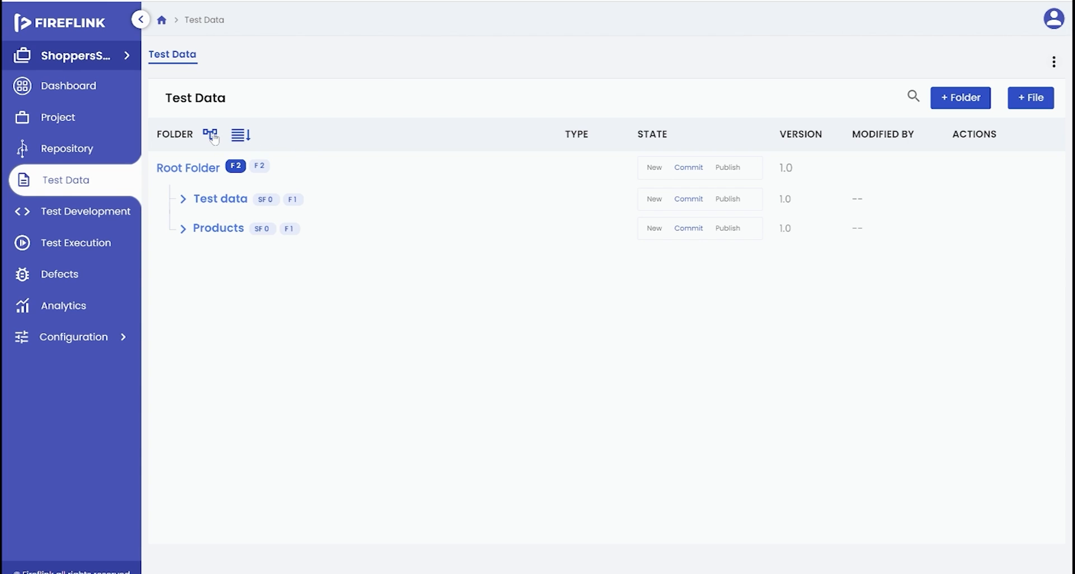
click(211, 134)
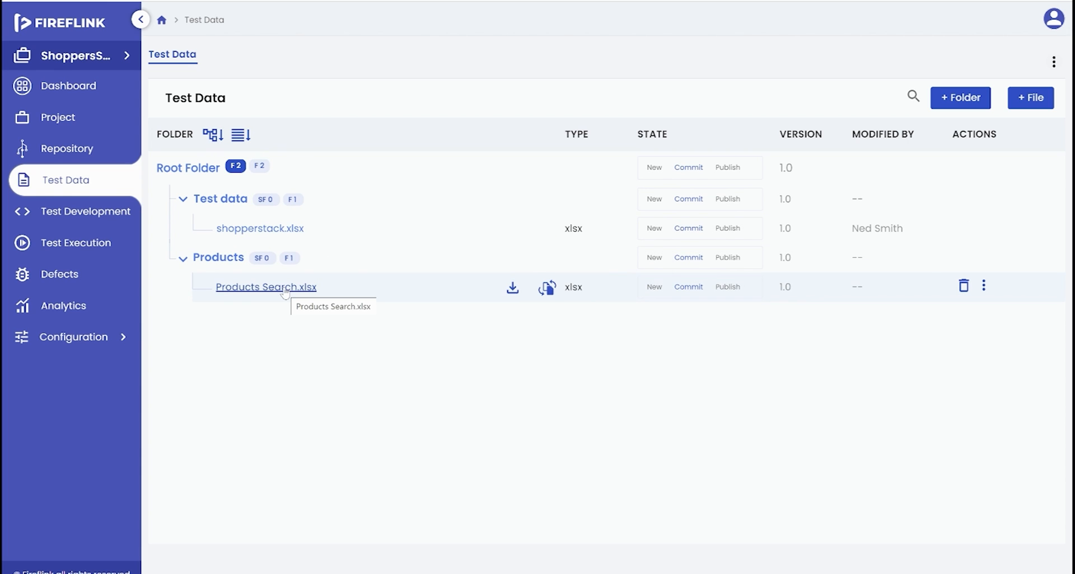
mouse_move(88, 210)
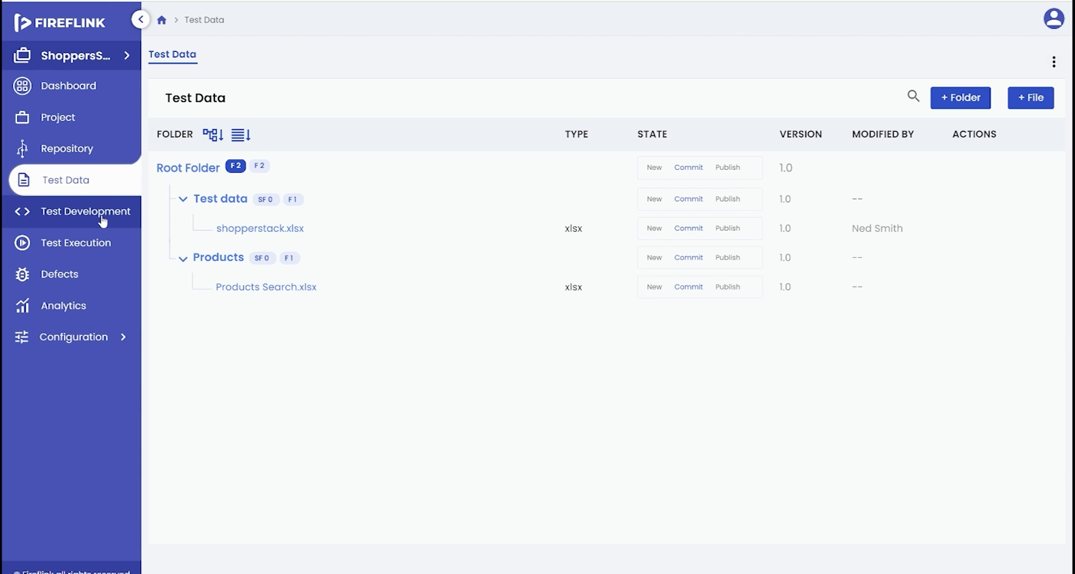
Open the Products module's 'Verify user is able to login and search for products' script from Test Development.
click(87, 211)
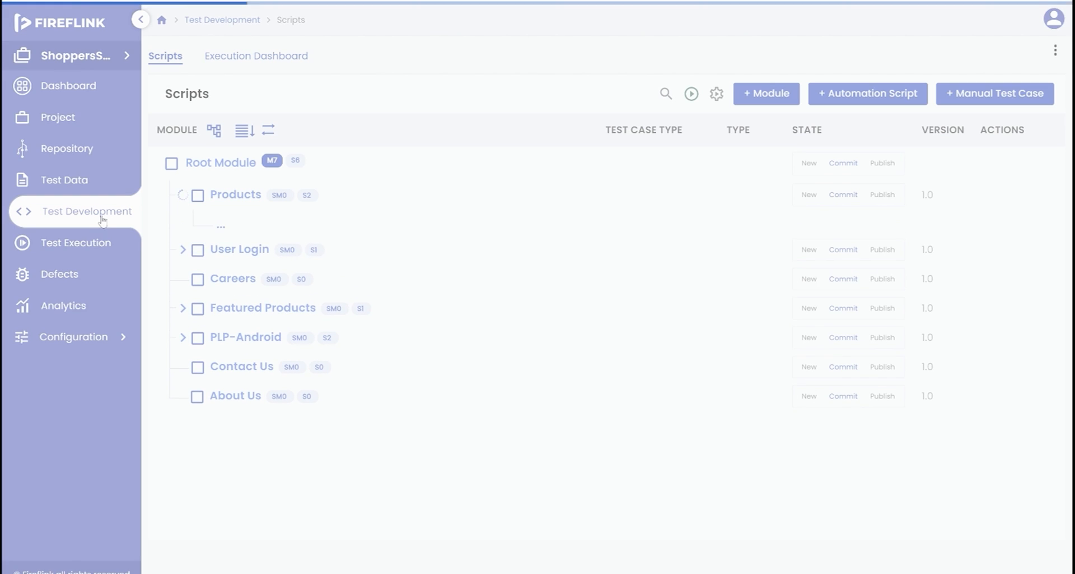
click(183, 194)
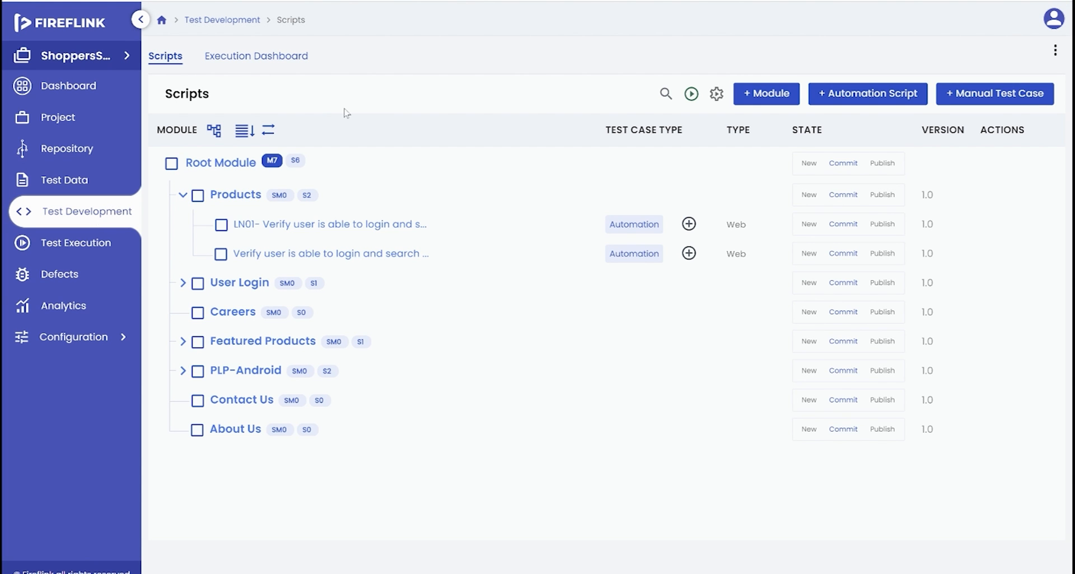
mouse_move(389, 96)
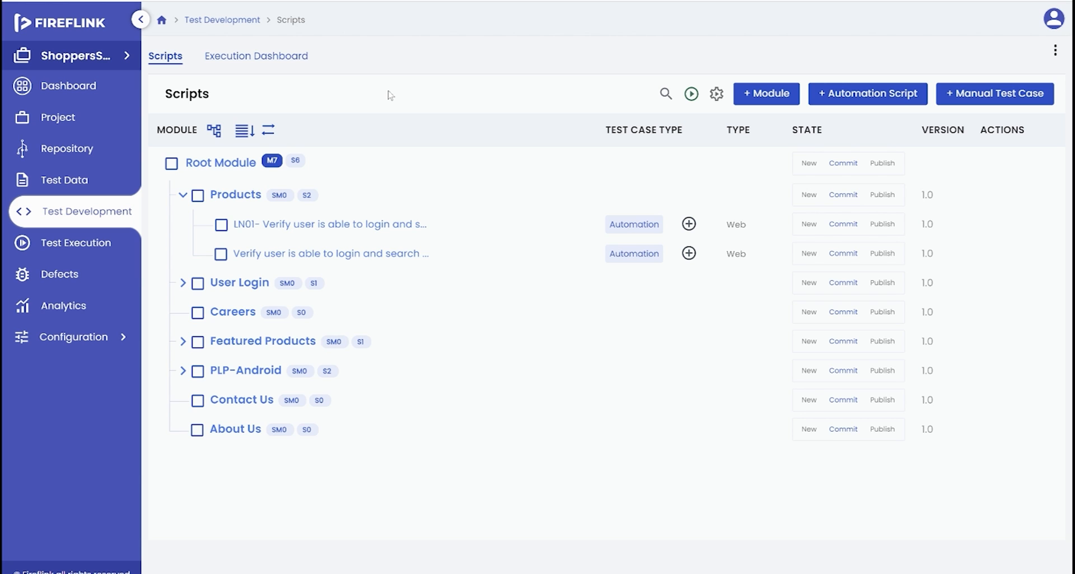
mouse_move(397, 115)
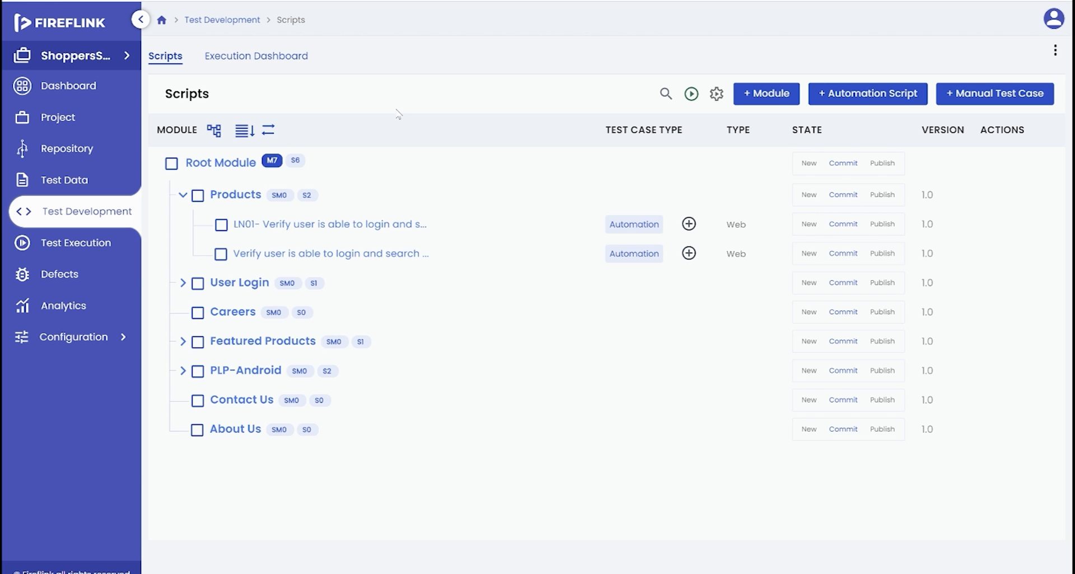
click(334, 253)
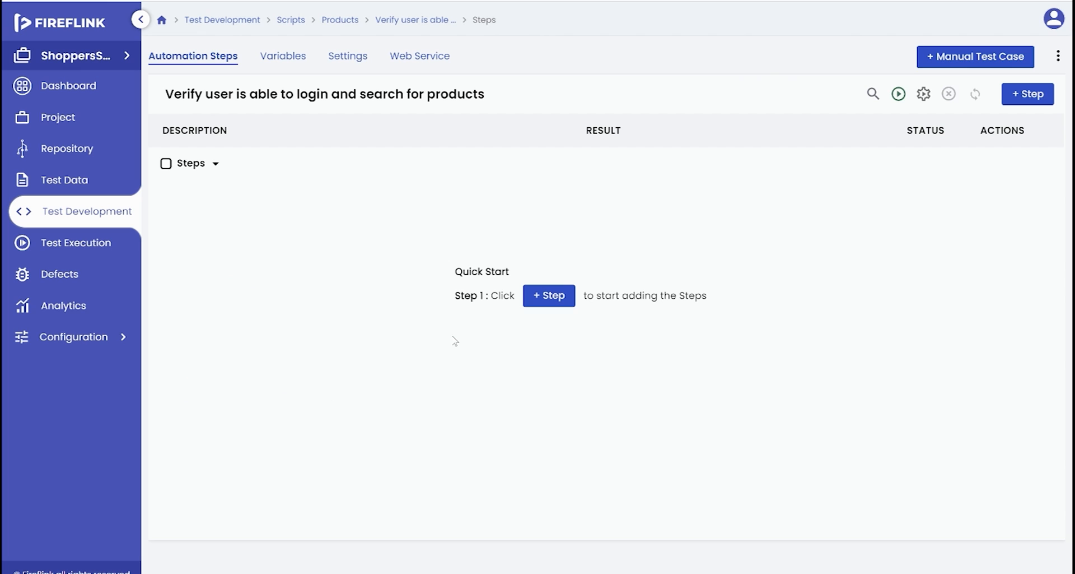
mouse_move(475, 102)
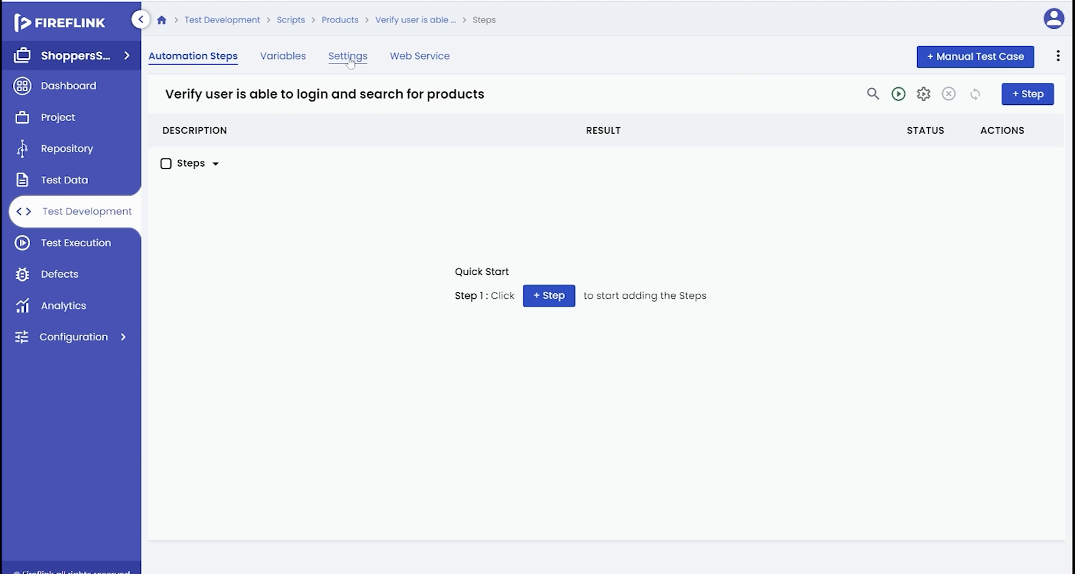
Start a new data provider for the script named 'Product List'.
click(347, 56)
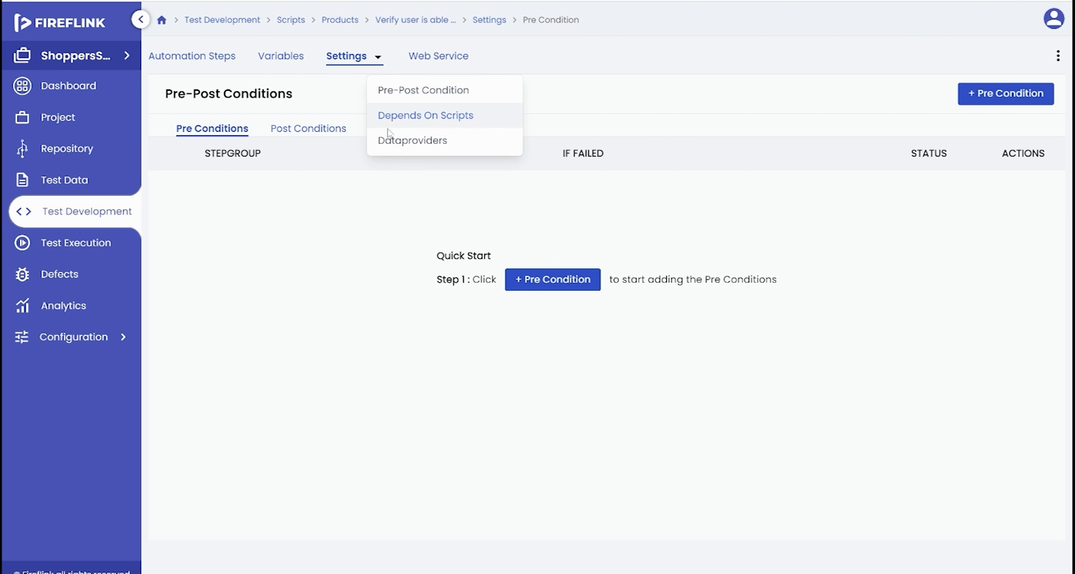
click(412, 140)
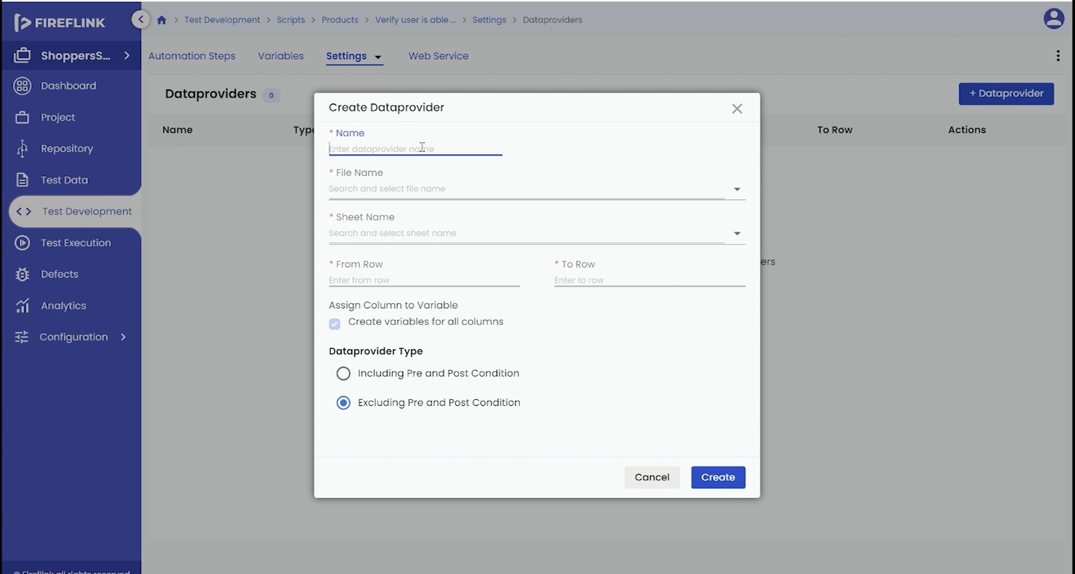
text(Produ)
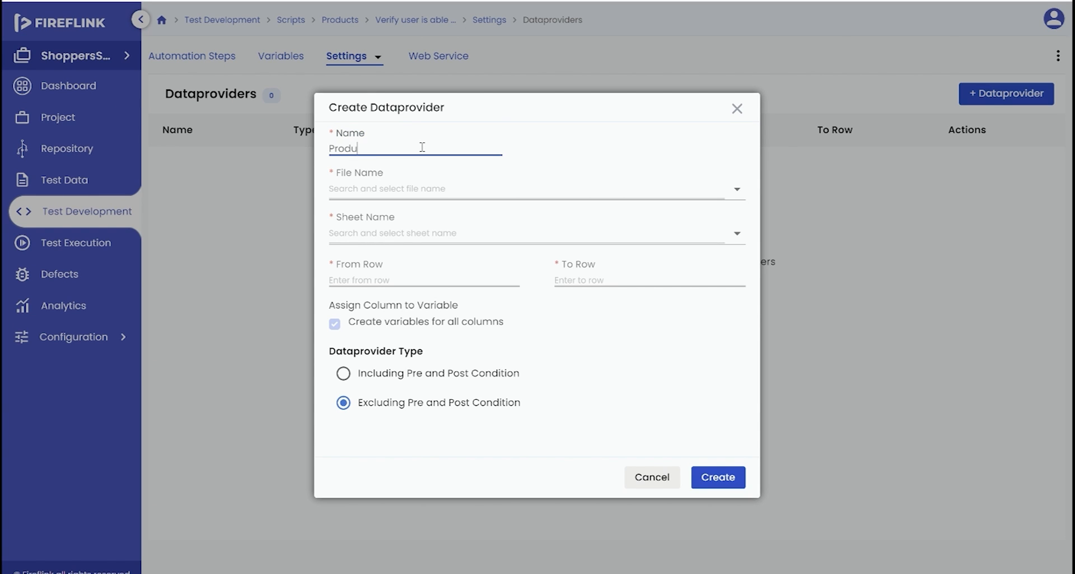
text(ct List)
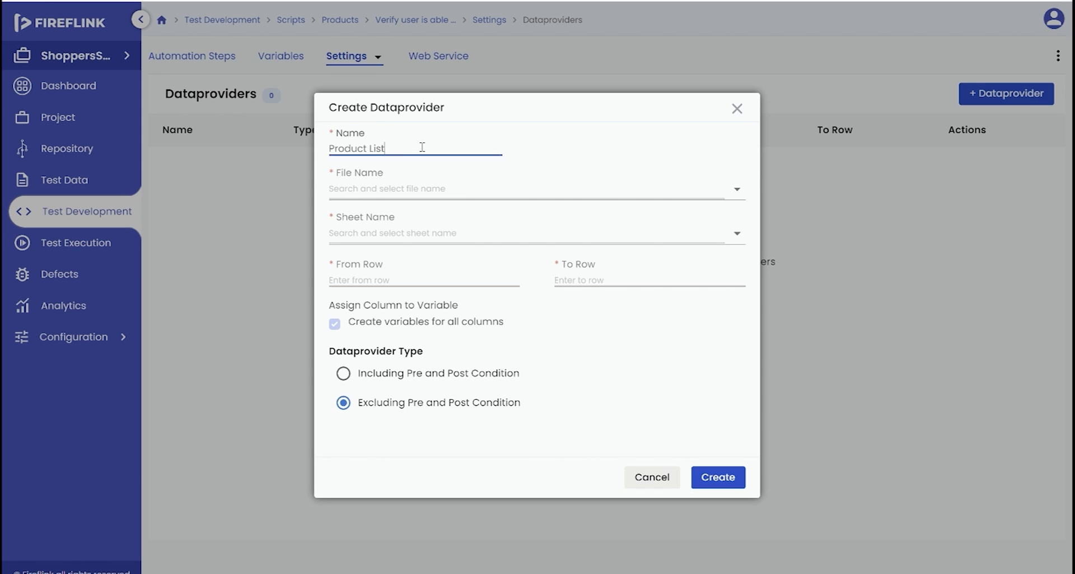
mouse_move(406, 147)
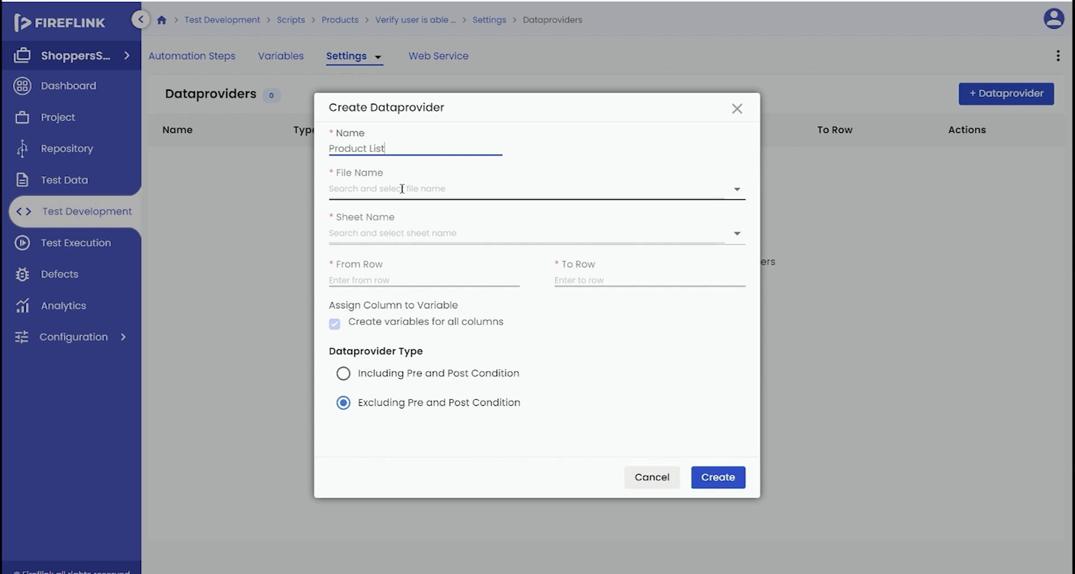
Point it at Products Search.xlsx Sheet1, rows 1 to 5, excluding pre/post conditions, and create it.
click(535, 189)
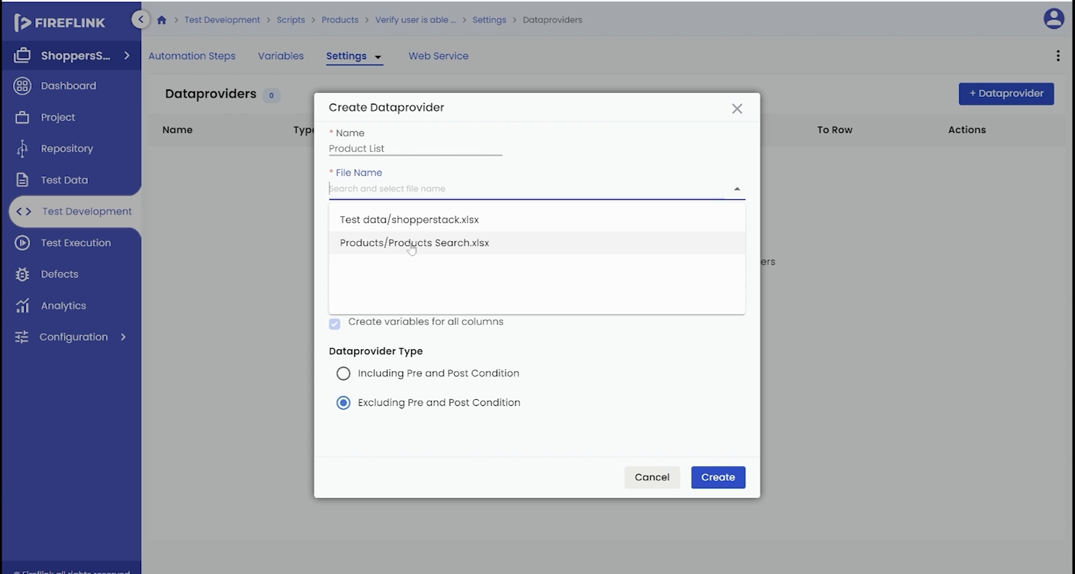
click(414, 242)
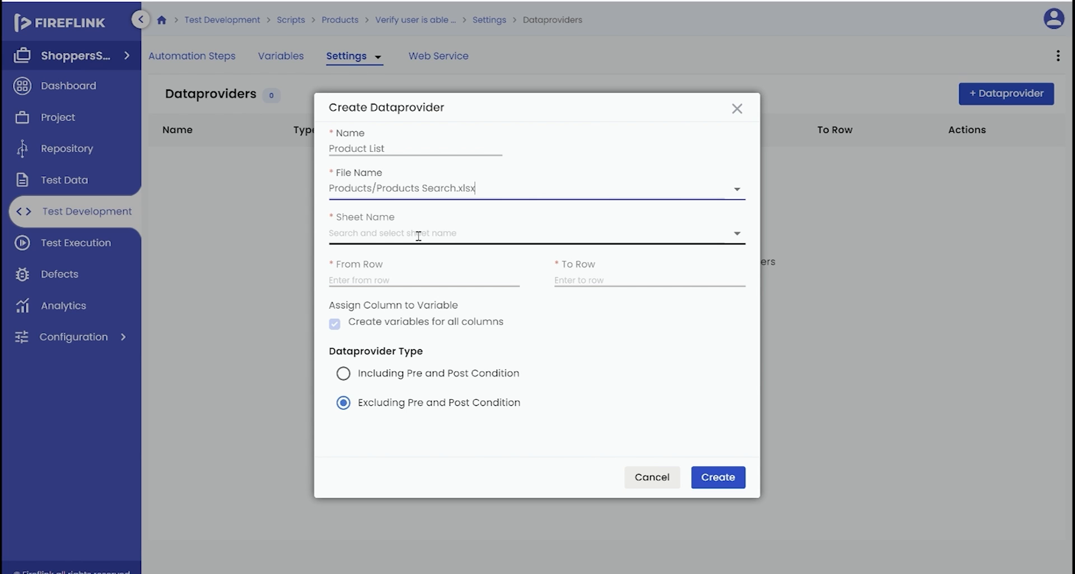
click(536, 232)
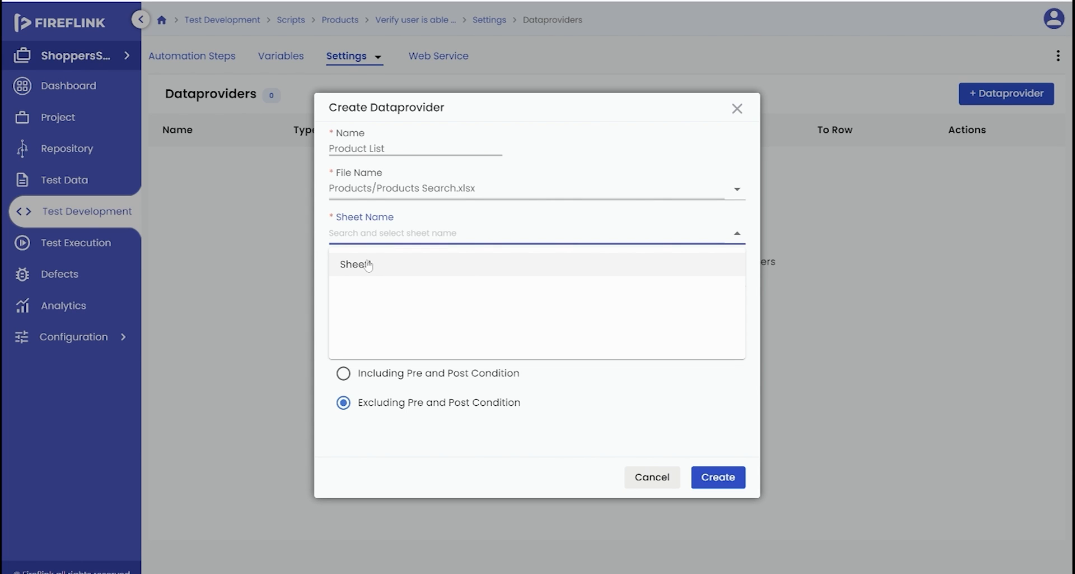
click(357, 265)
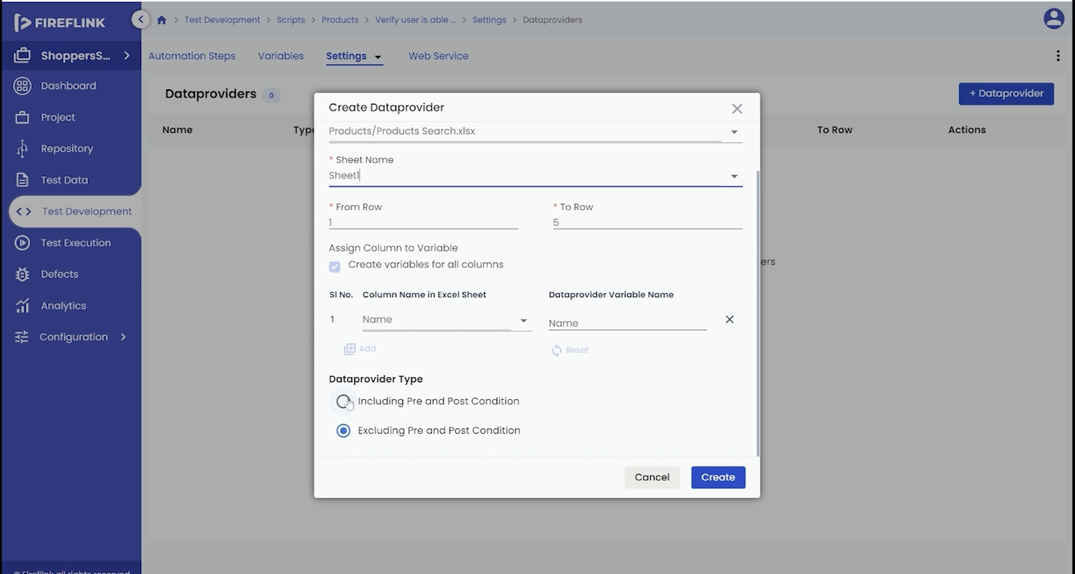
mouse_move(588, 384)
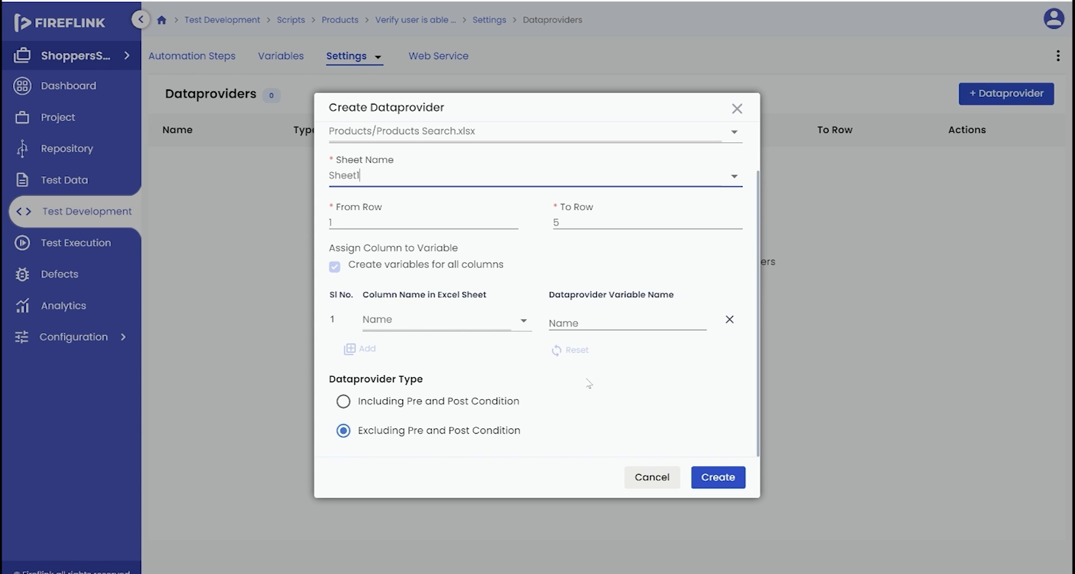
mouse_move(616, 392)
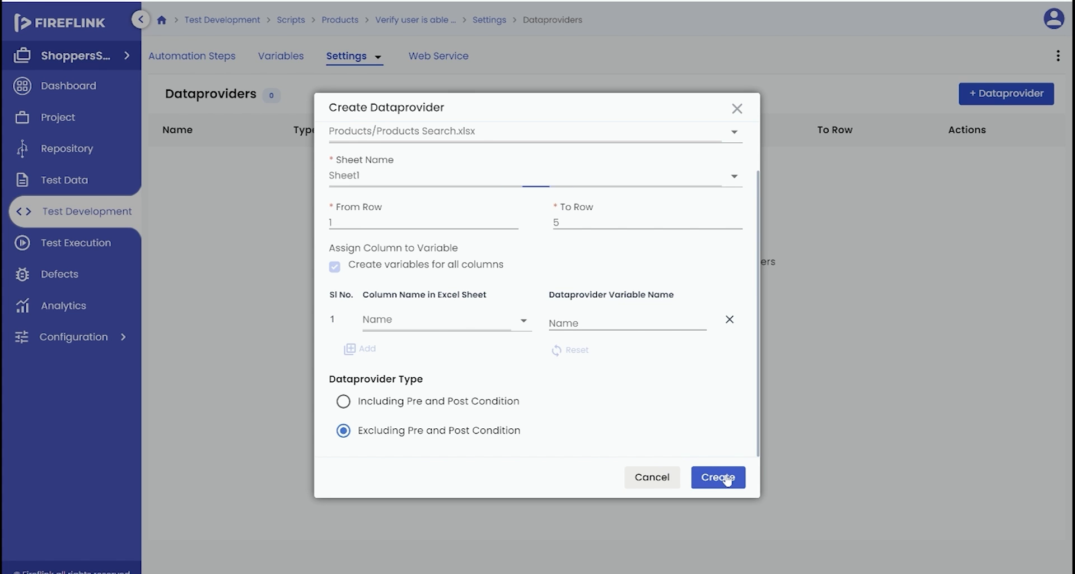
click(718, 477)
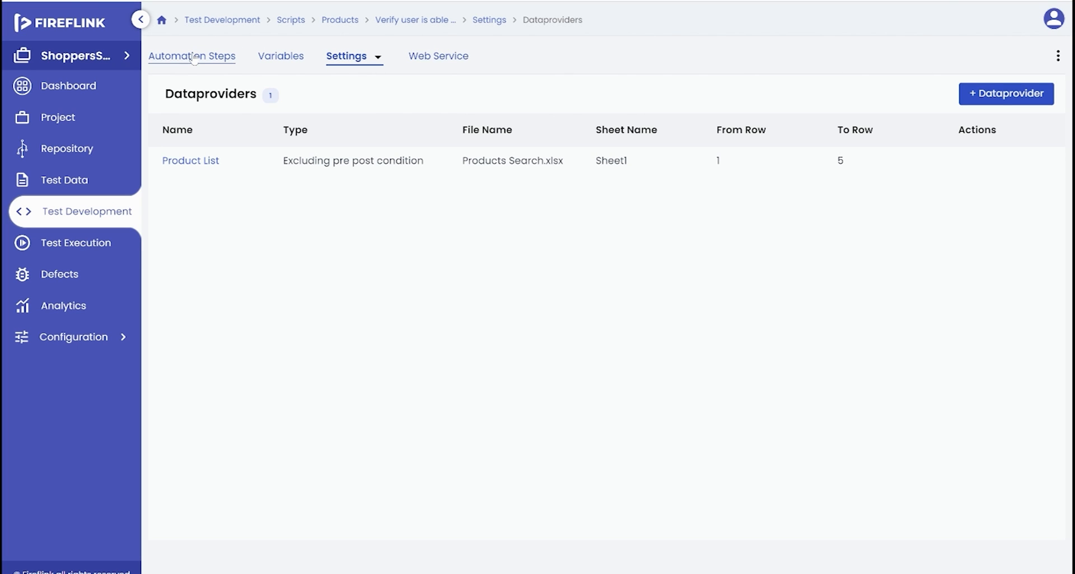
Add a Start iteration step using the Product List data provider, giving the script its iteration loop.
click(193, 56)
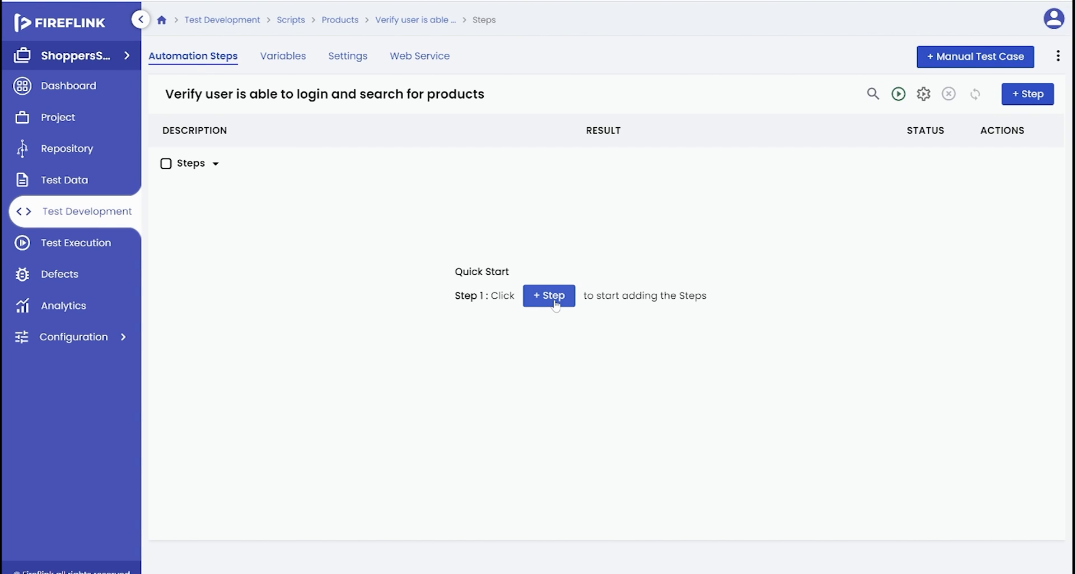
click(549, 294)
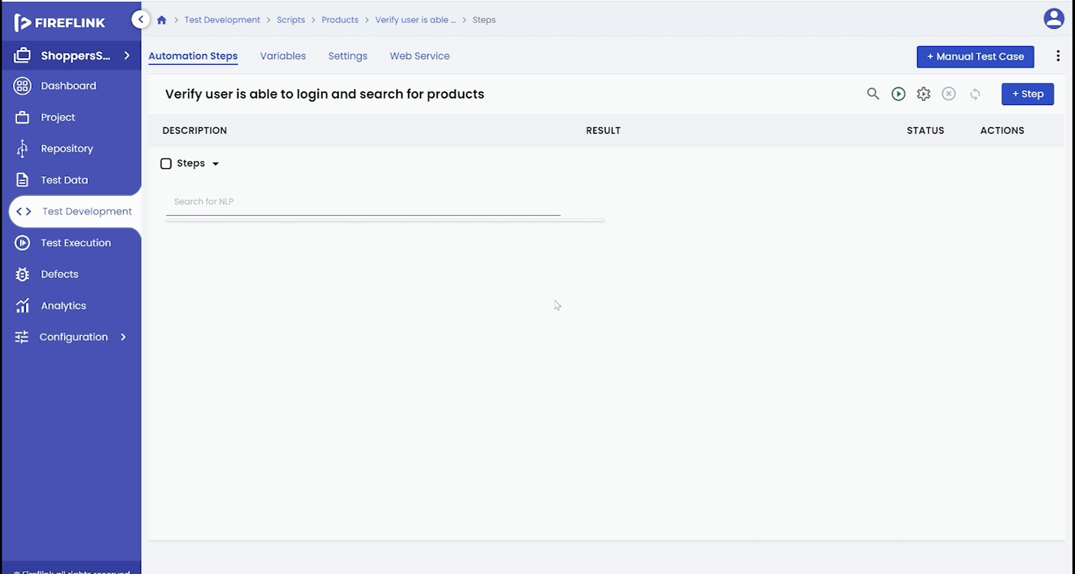
click(363, 201)
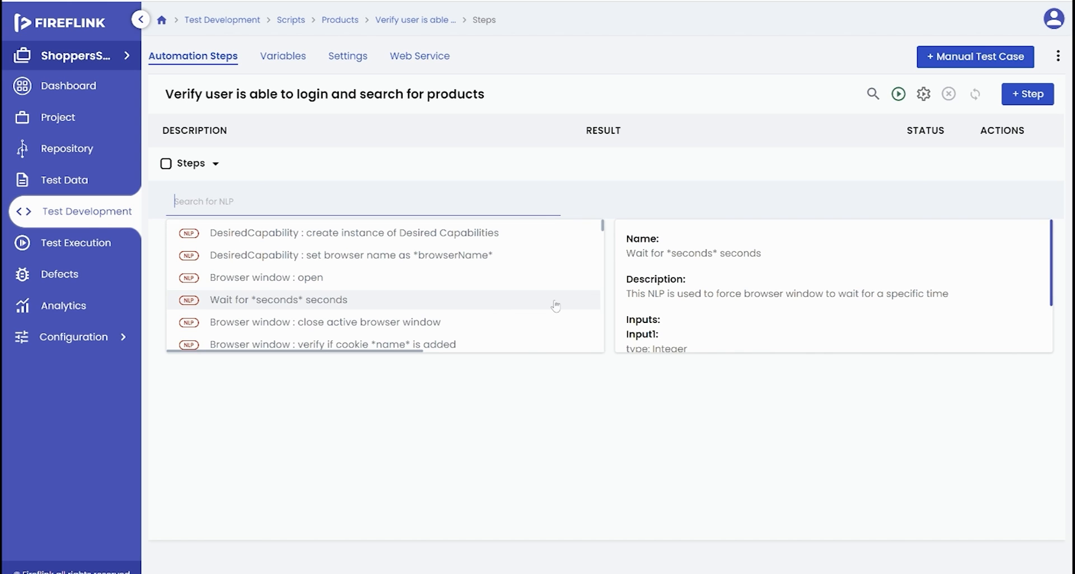
text(st)
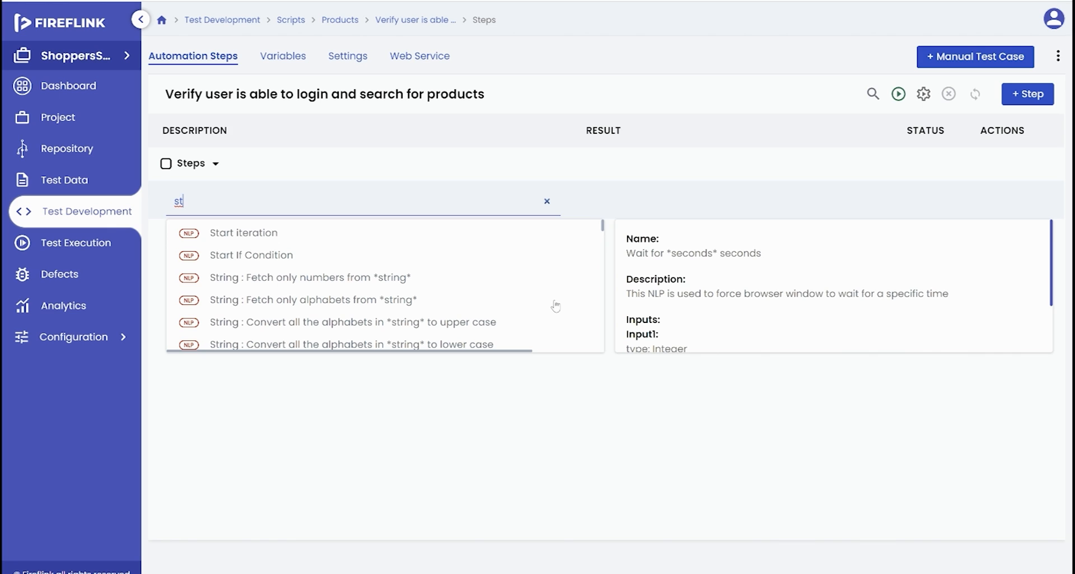
click(243, 232)
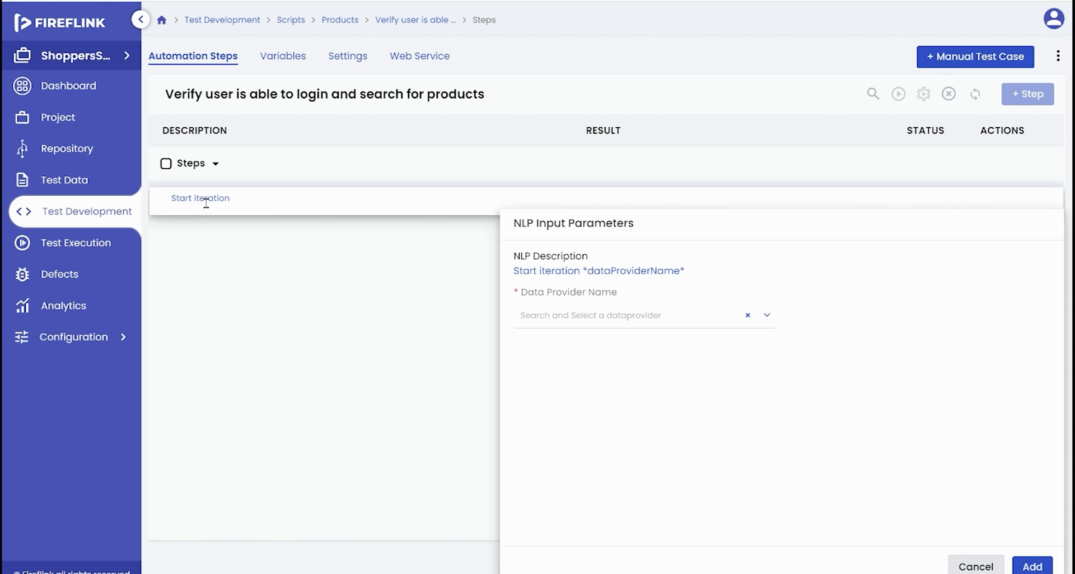
mouse_move(600, 314)
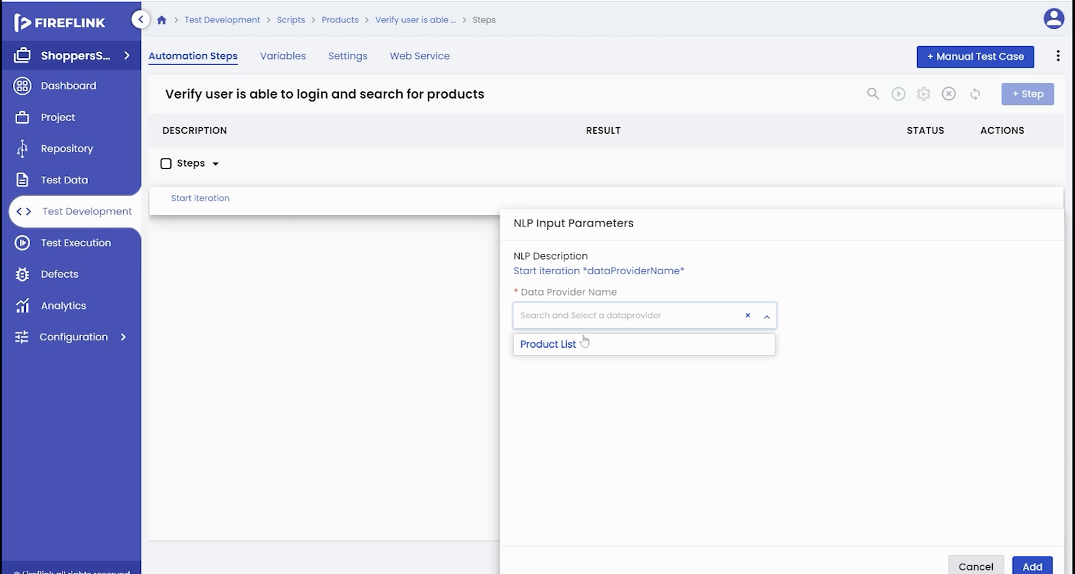
click(548, 344)
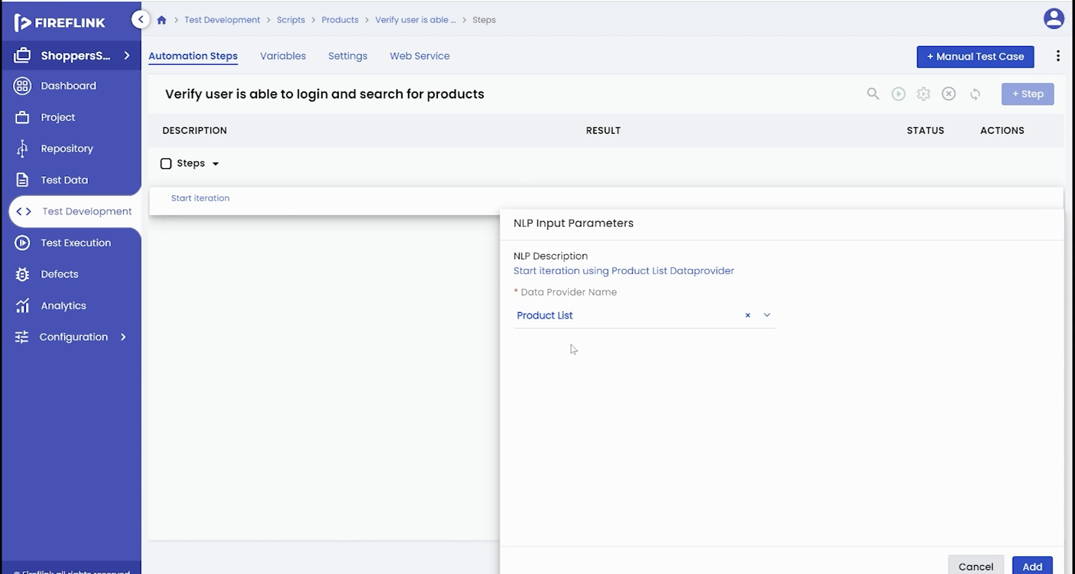
mouse_move(583, 328)
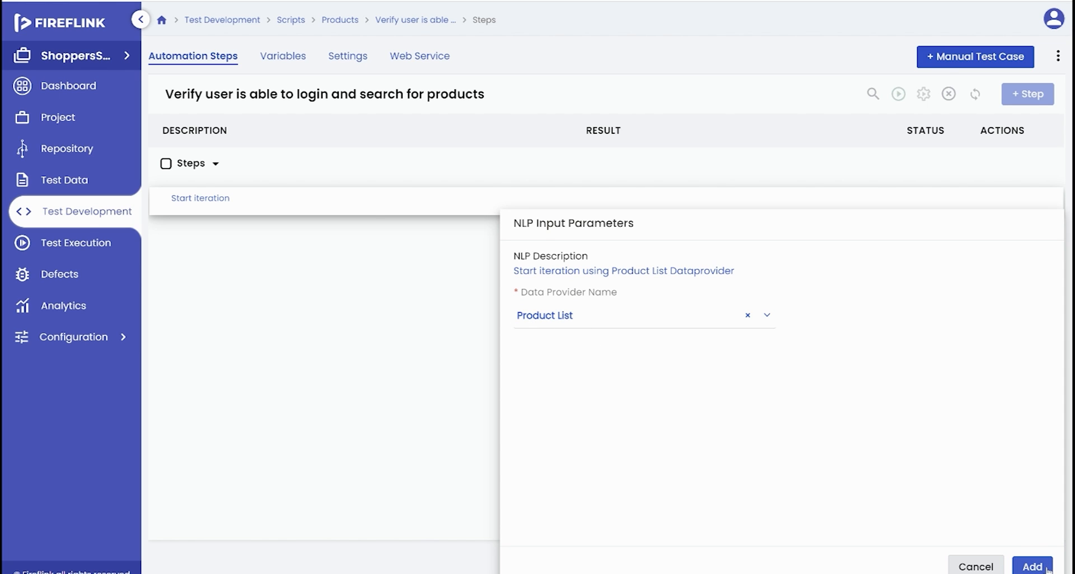
click(1031, 564)
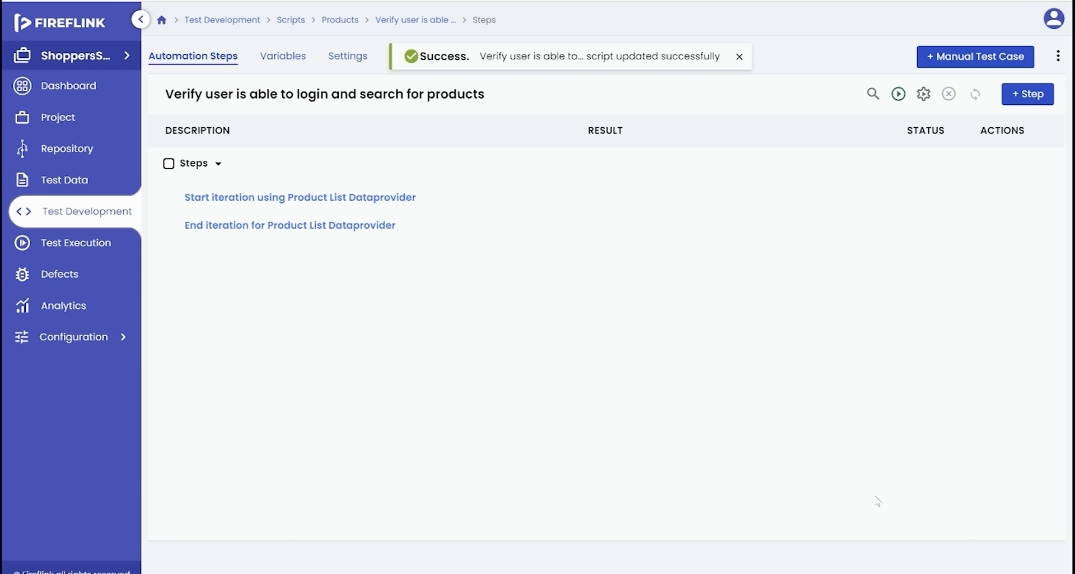
mouse_move(223, 209)
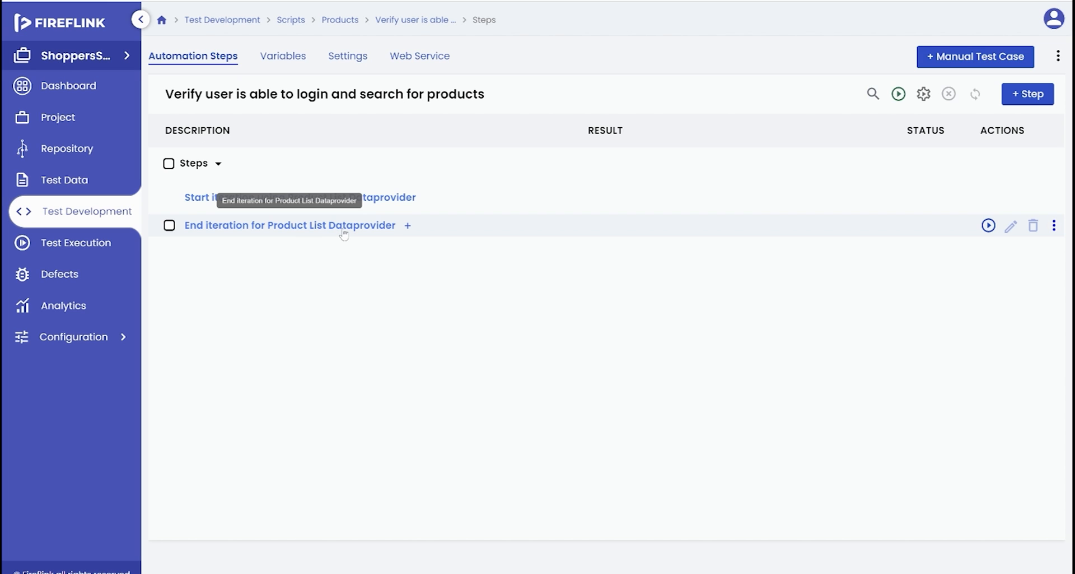
mouse_move(428, 200)
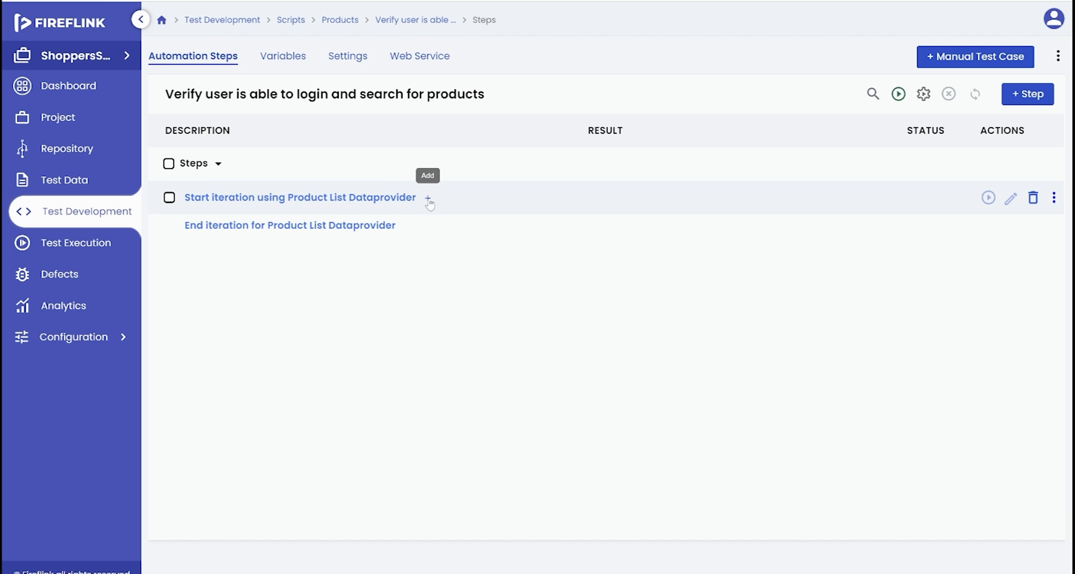
Insert a new step slot between the Start and End iteration steps.
click(429, 199)
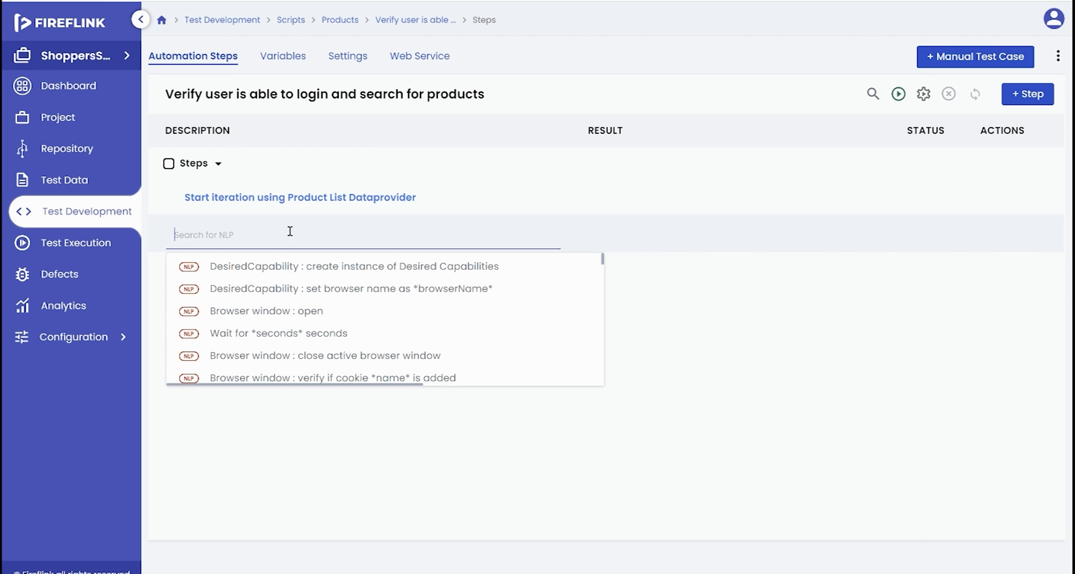
mouse_move(293, 401)
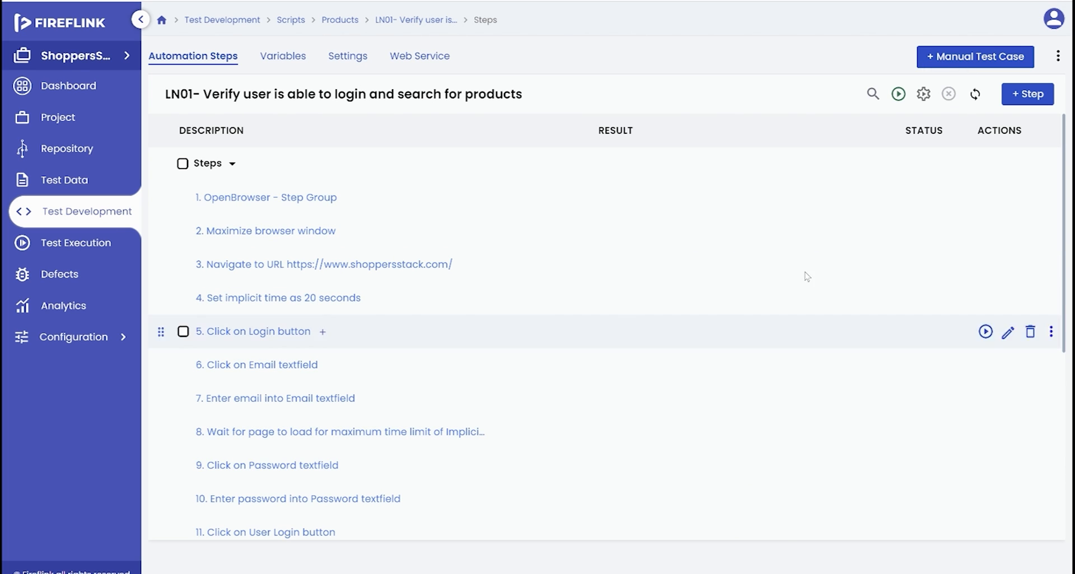
mouse_move(898, 95)
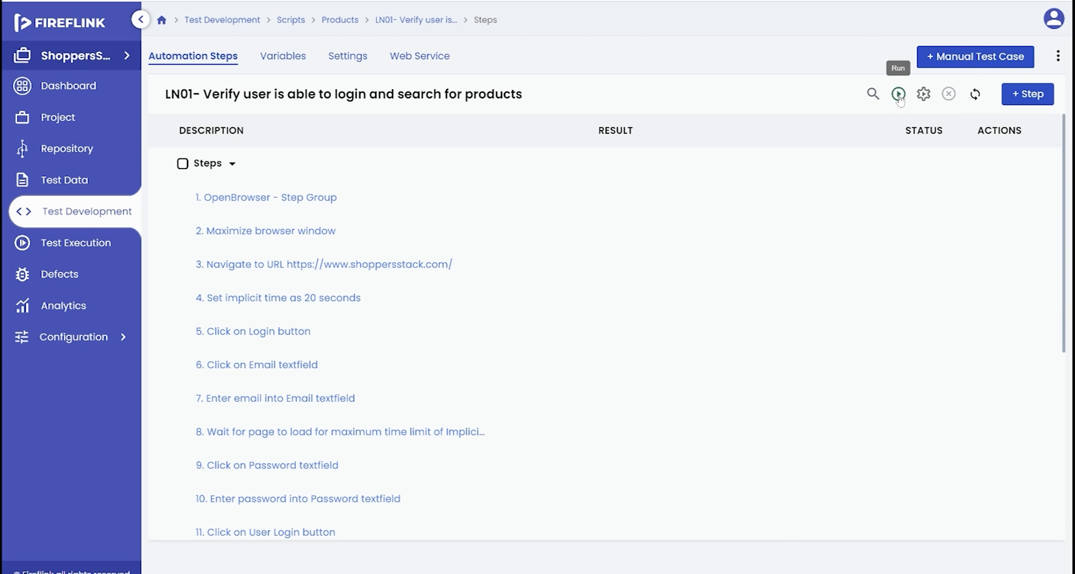
Run the LN01 script so Chrome executes it, ending with 15 of 15 steps passed.
click(898, 94)
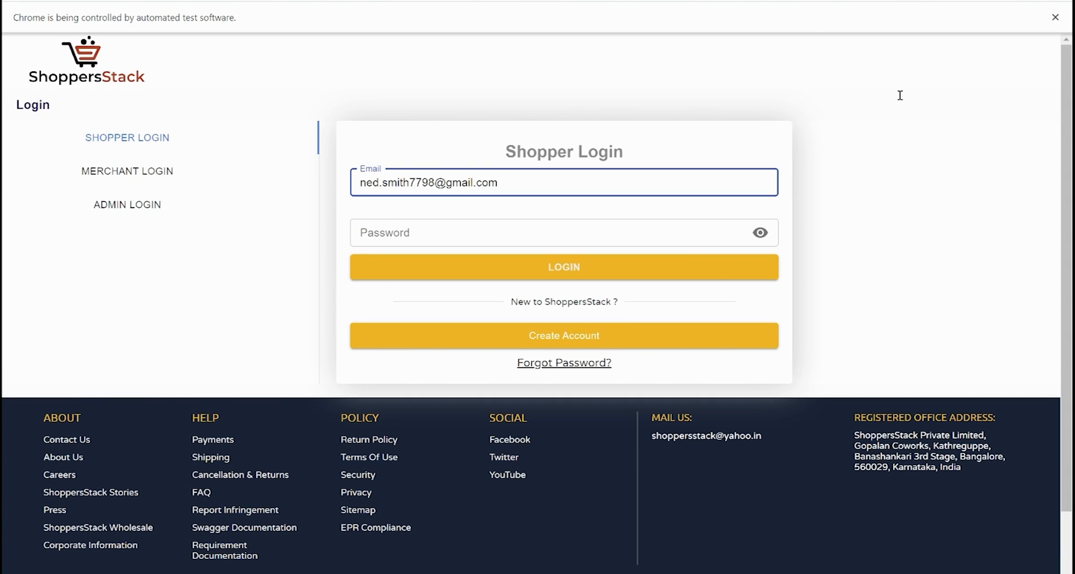
click(563, 266)
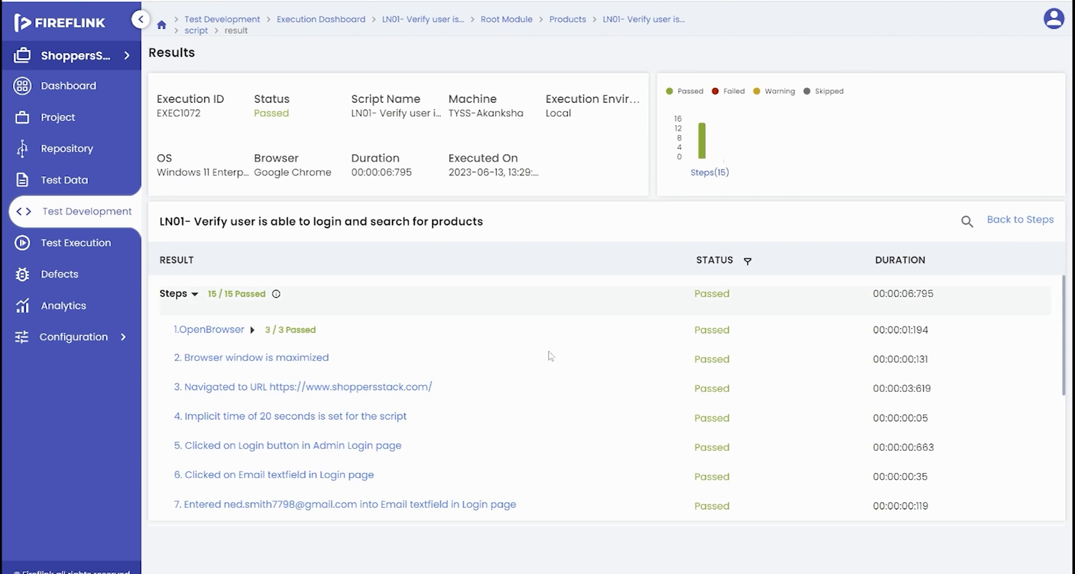
Expand the iteration loop in the results to view Iteration 1 and Iteration 2 steps, all passed.
scroll(down, 3)
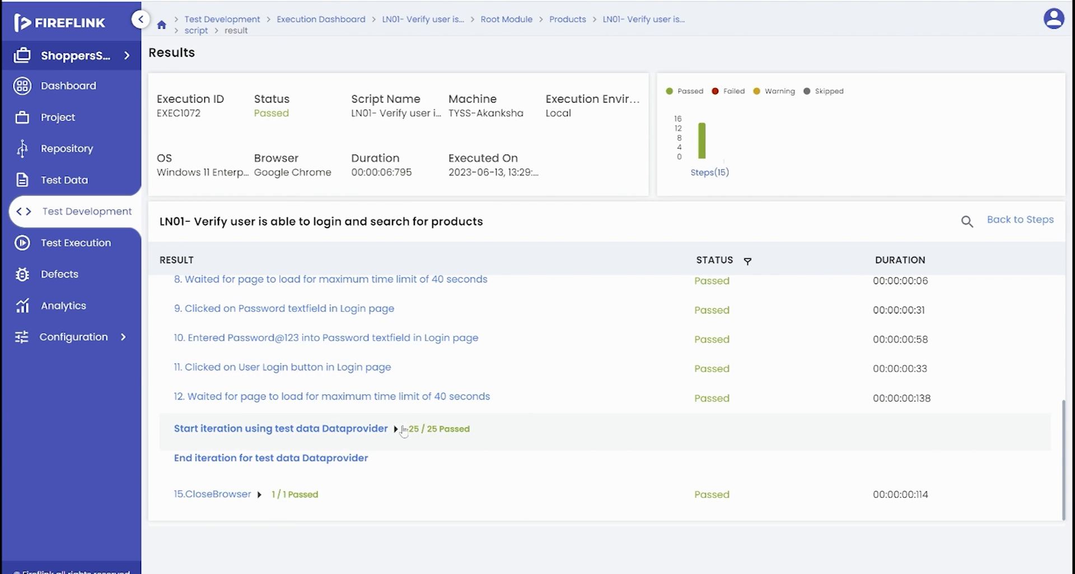
click(397, 428)
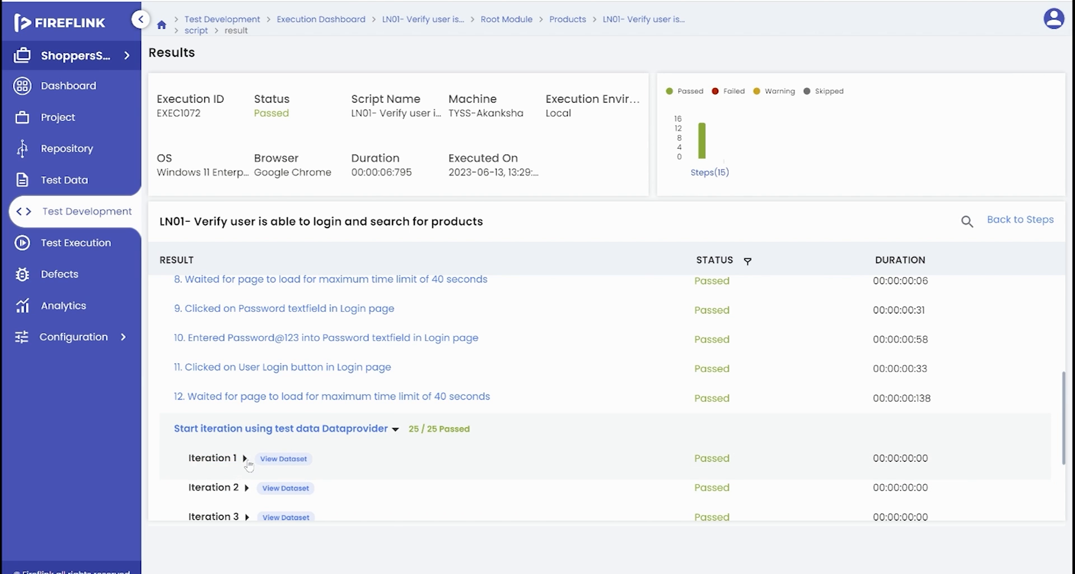
click(246, 457)
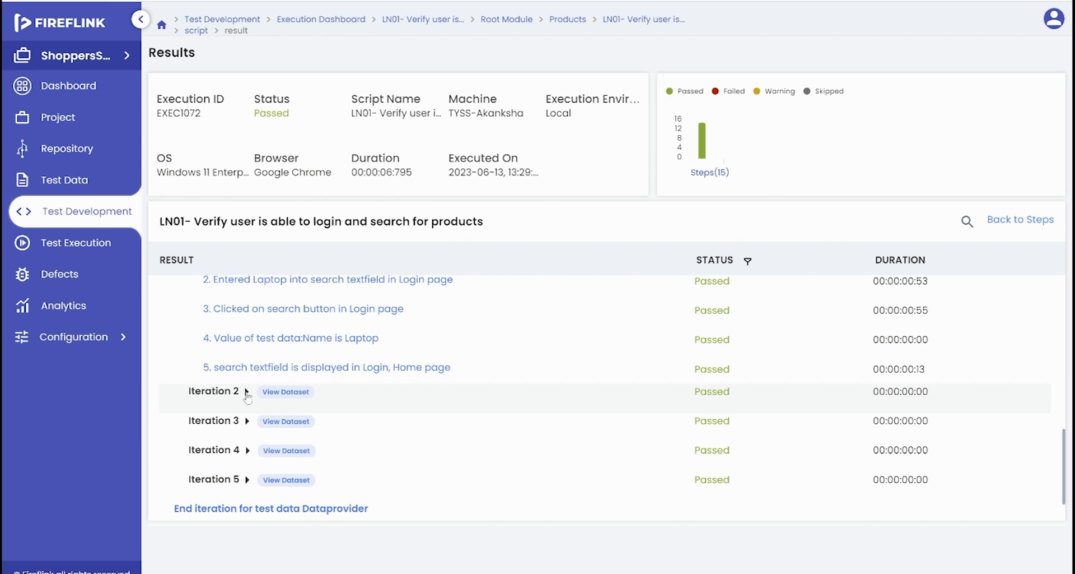
click(246, 391)
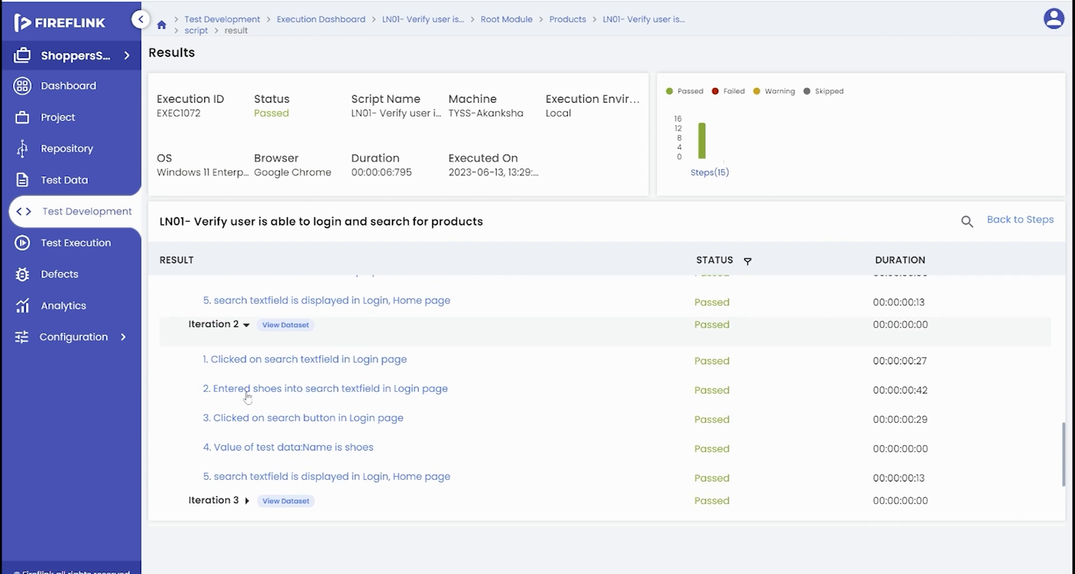
scroll(up, 3)
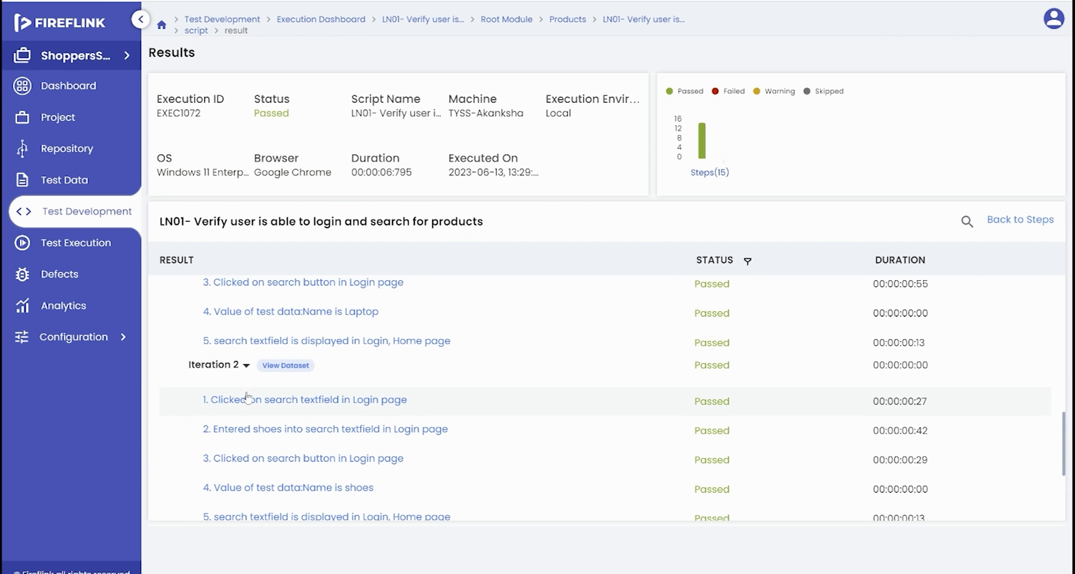
mouse_move(795, 546)
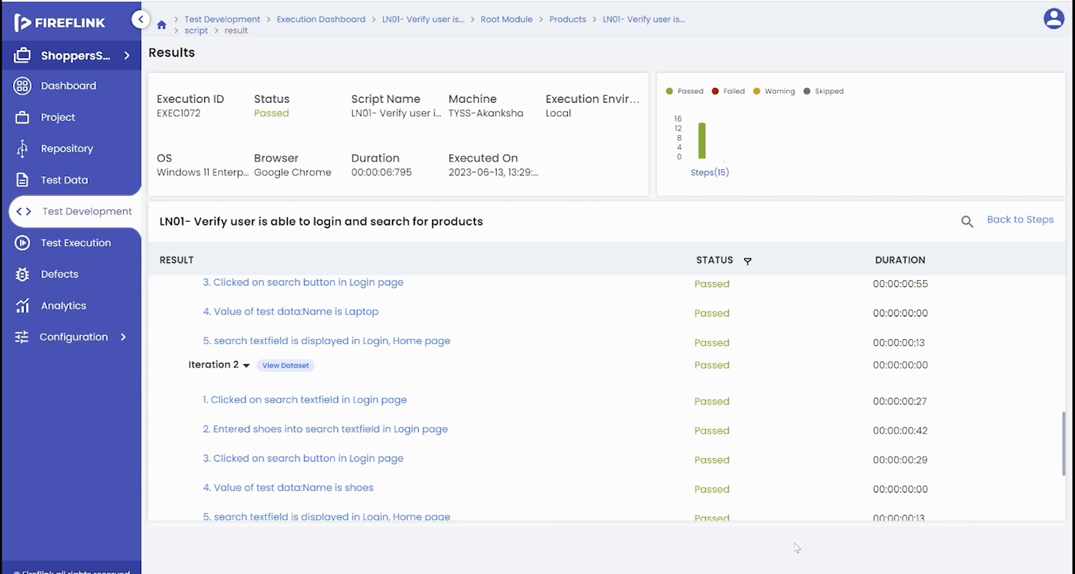